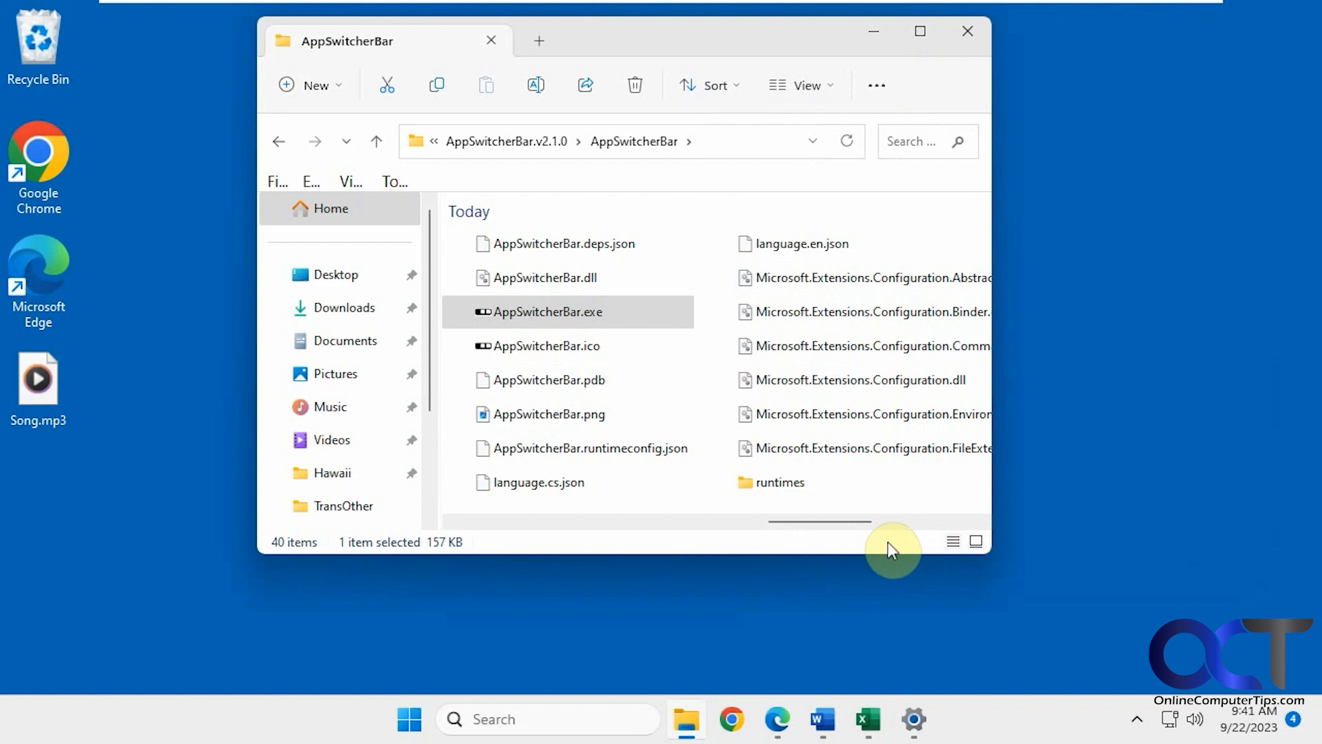
{"action": "mouse_move", "coordinate": [883, 541]}
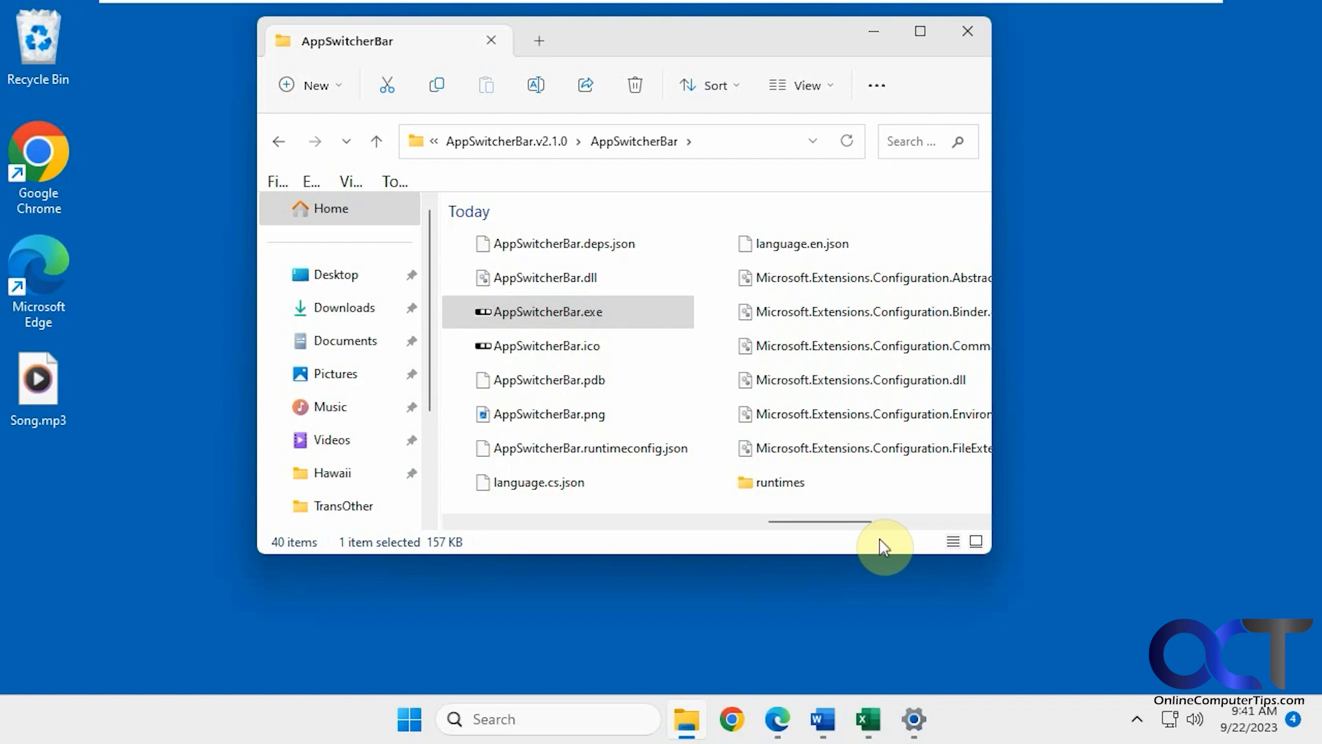
{"action": "mouse_move", "coordinate": [877, 553]}
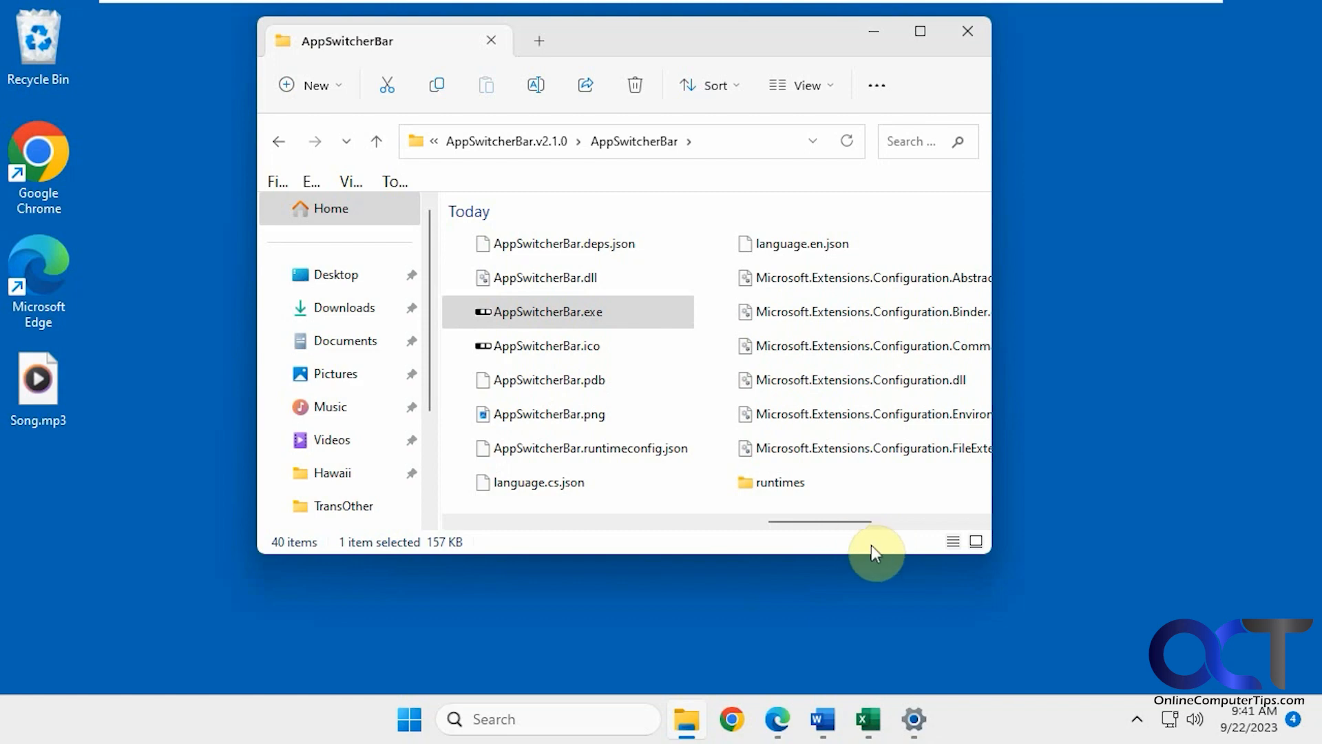
{"action": "mouse_move", "coordinate": [563, 324]}
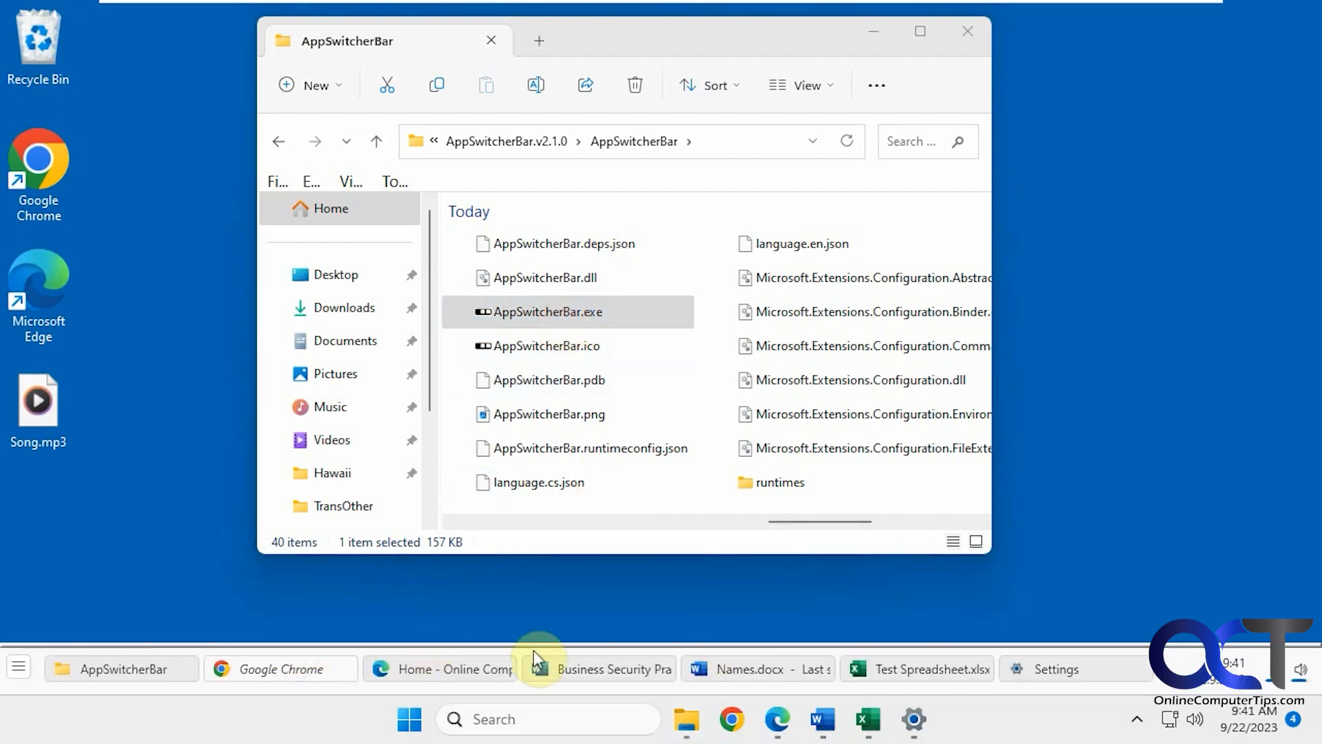
{"action": "mouse_move", "coordinate": [712, 610]}
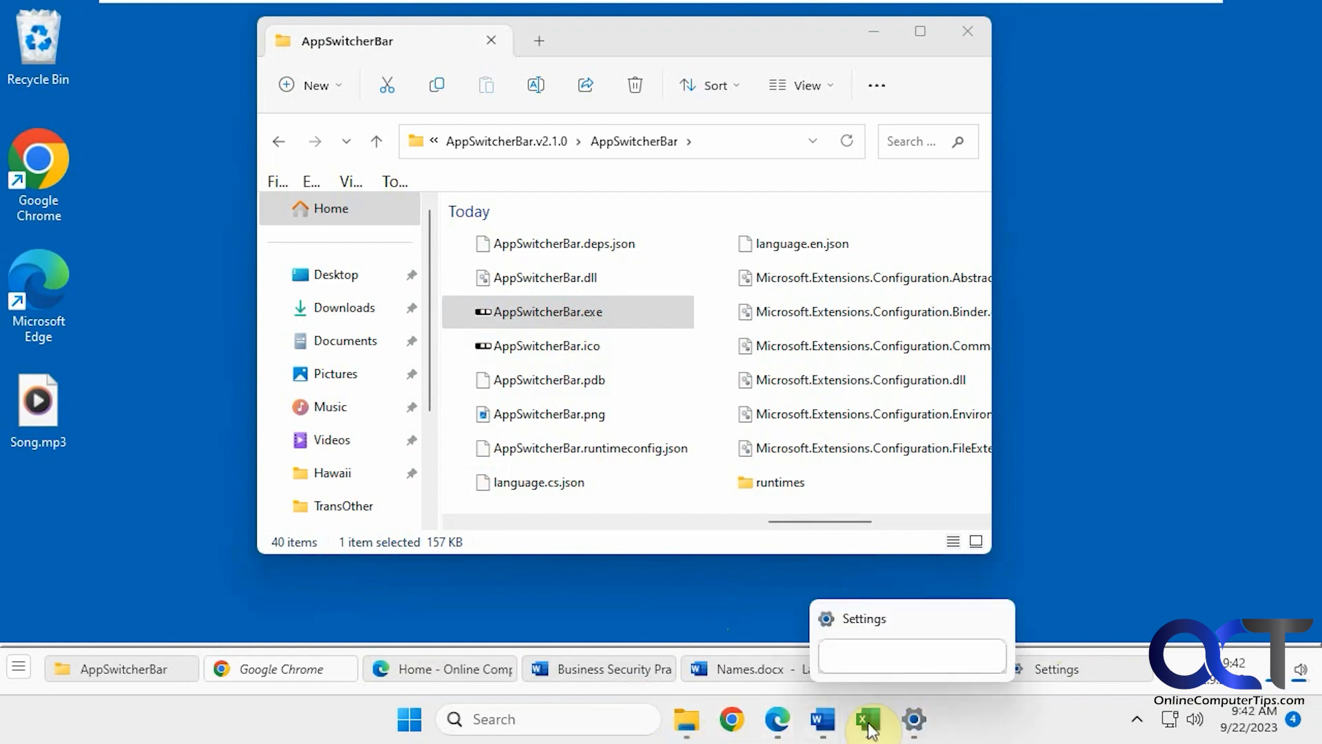
- Bring the Google Chrome new-tab window to the front from the bar
{"action": "left_click", "coordinate": [868, 721]}
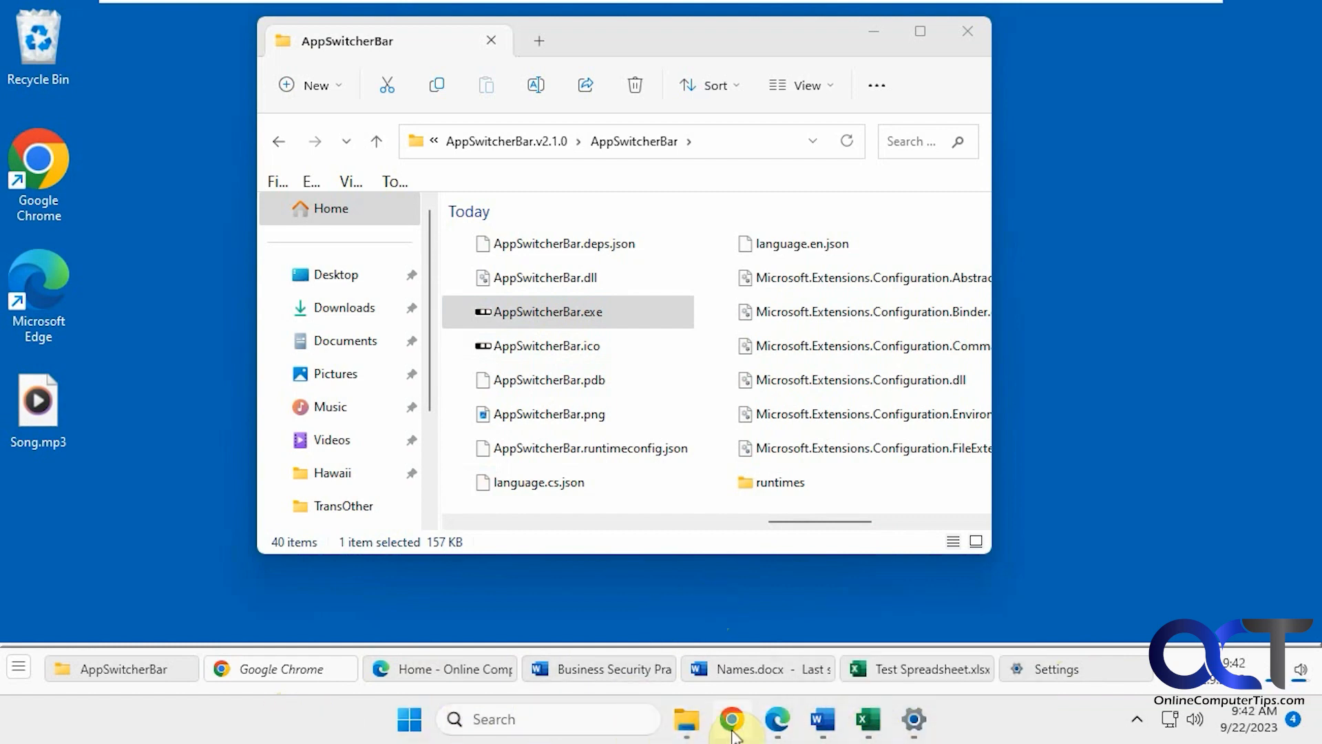
{"action": "mouse_move", "coordinate": [280, 670]}
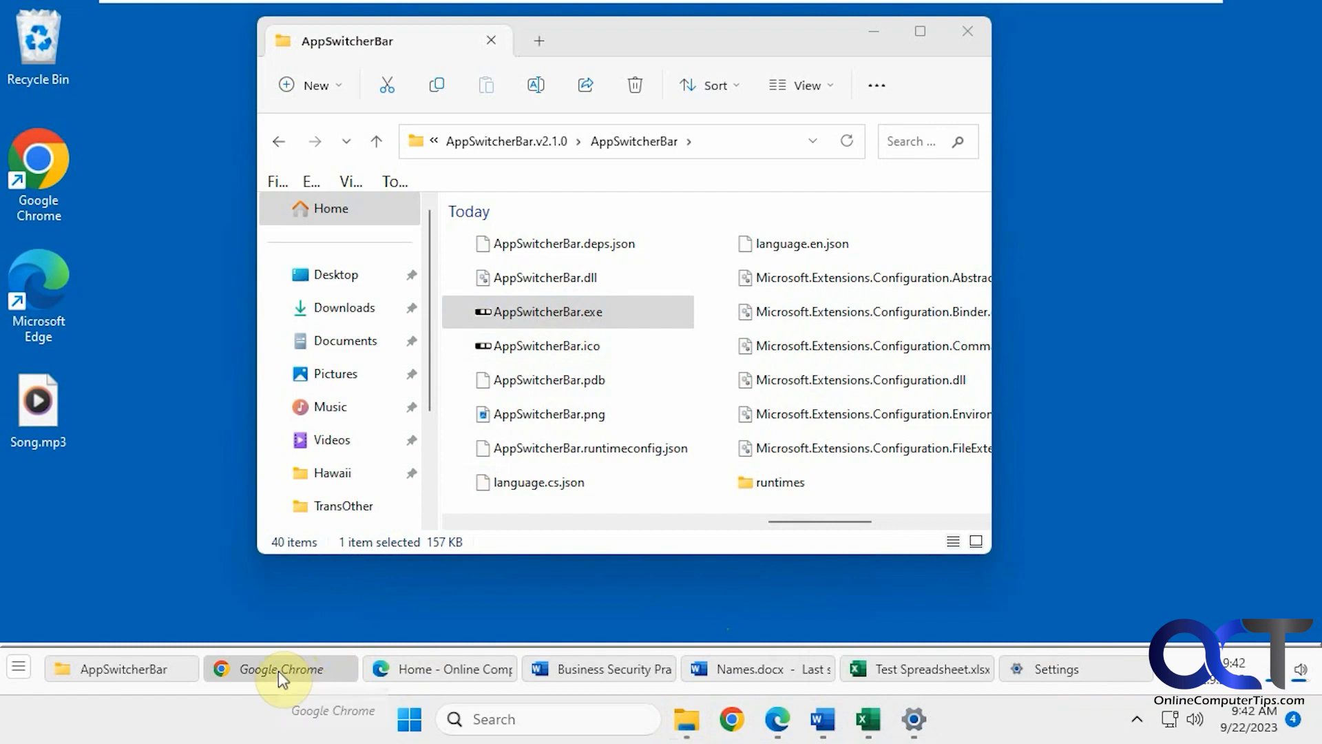
{"action": "mouse_move", "coordinate": [733, 720]}
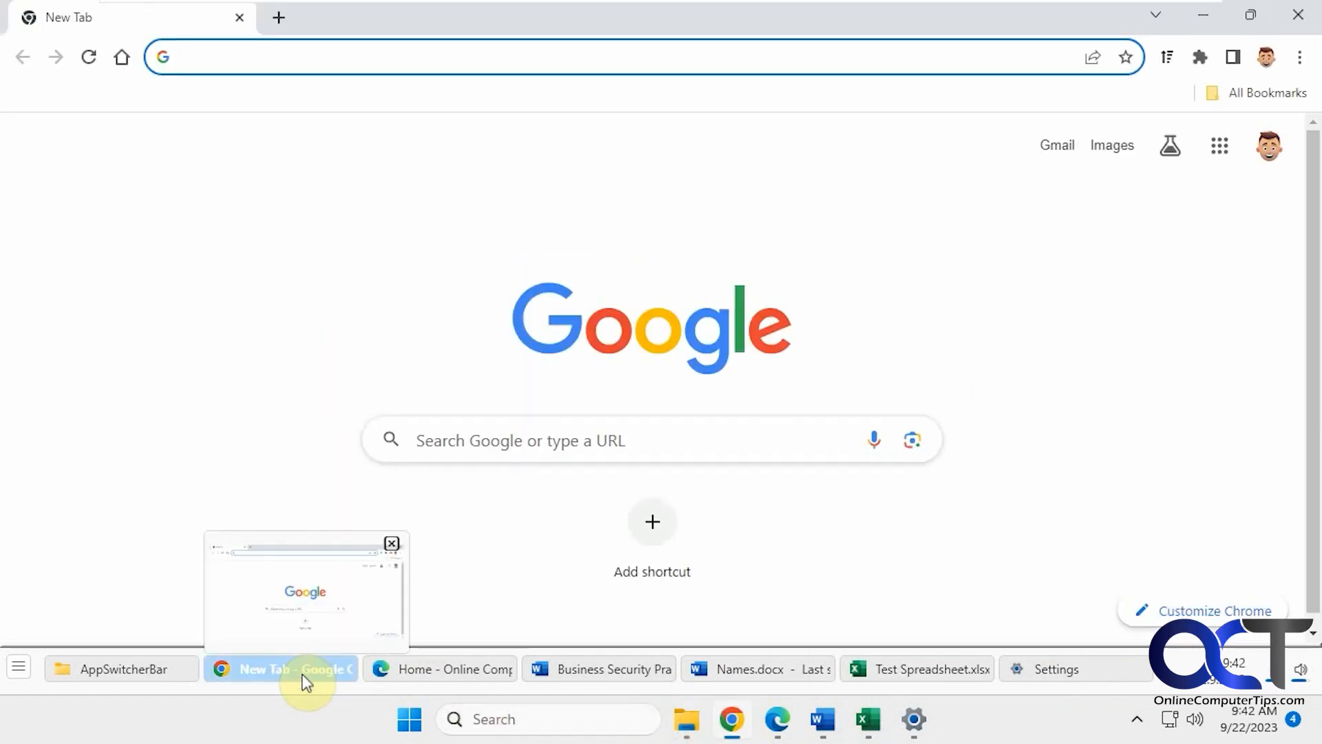
{"action": "mouse_move", "coordinate": [1113, 280]}
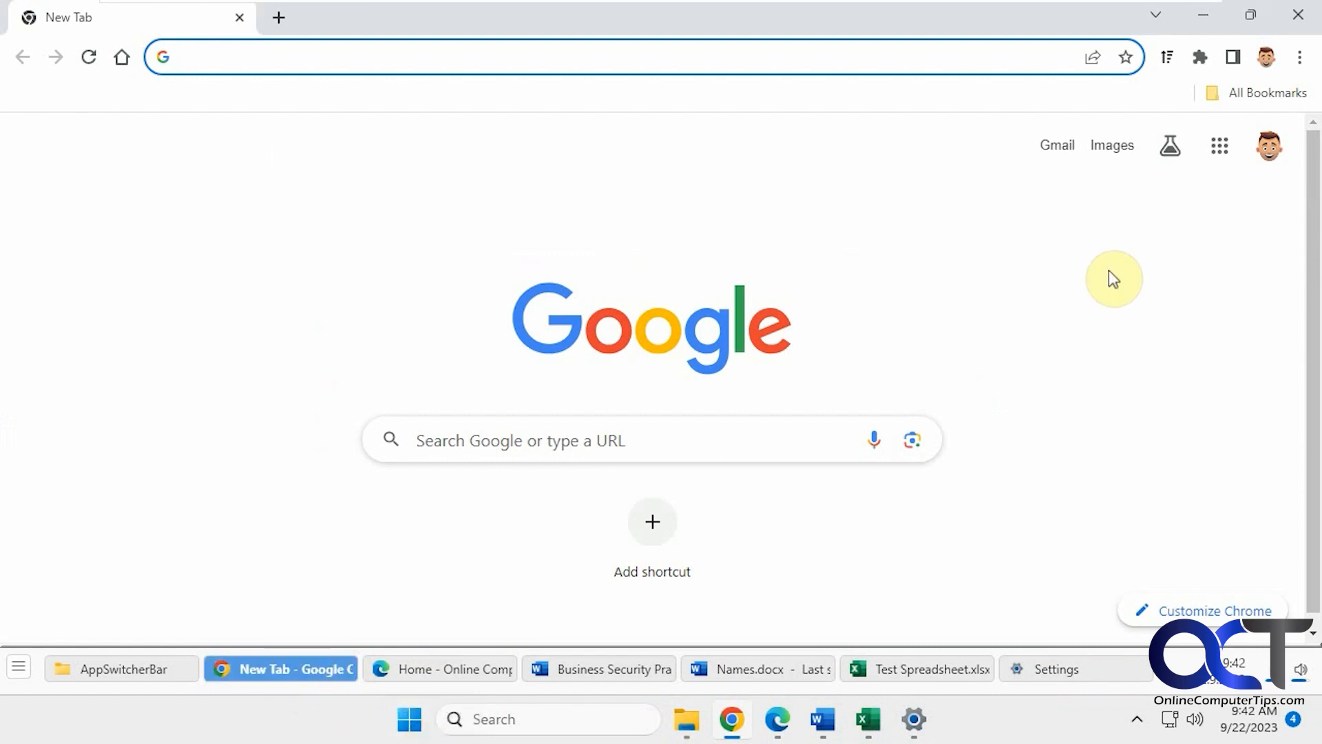
- Bring the AppSwitcherBar folder, then Edge forward, landing on its Google search results tab
{"action": "left_click", "coordinate": [121, 669]}
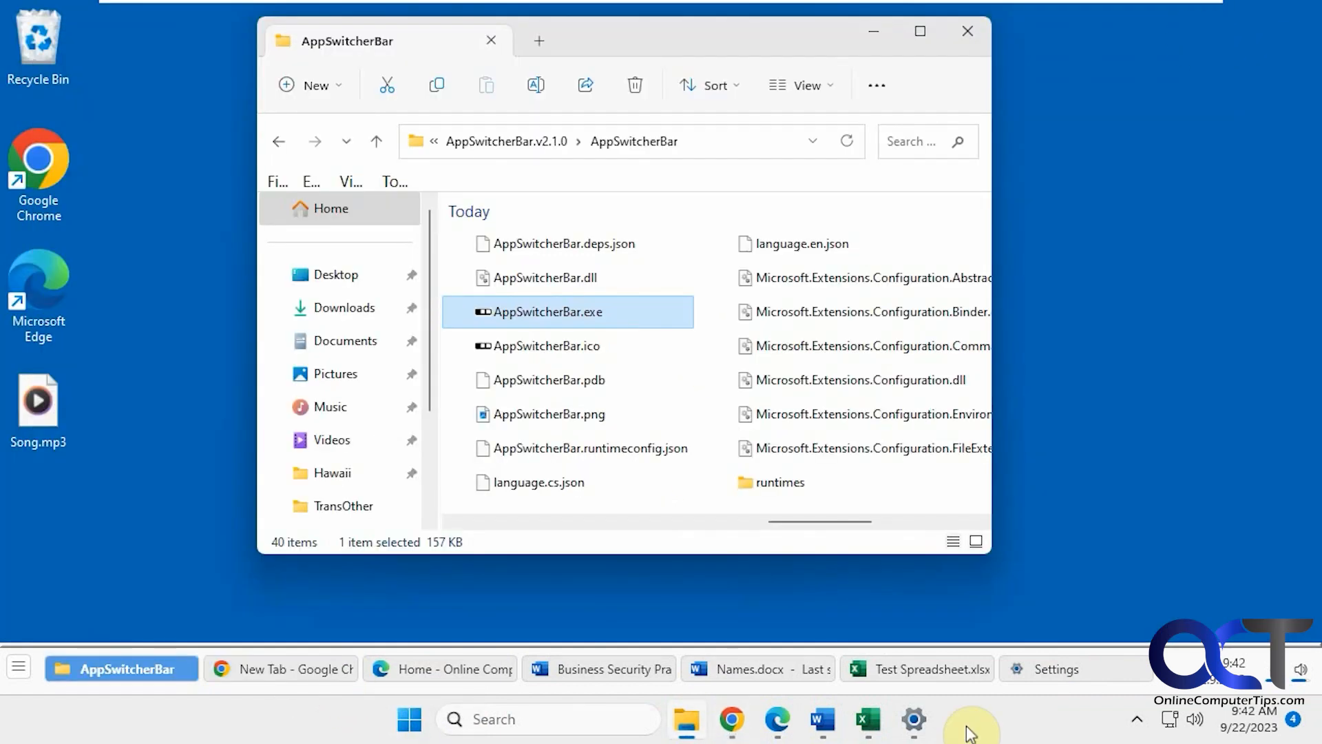
{"action": "mouse_move", "coordinate": [679, 670]}
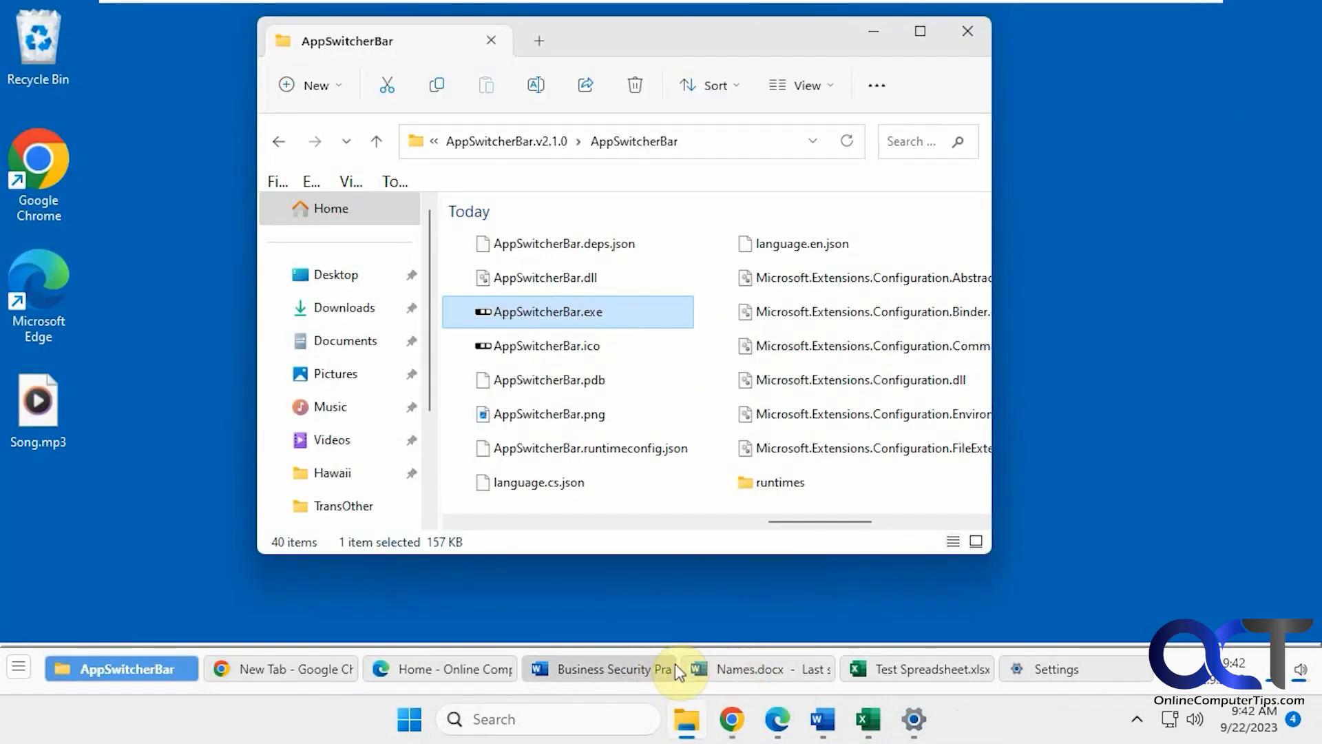
{"action": "mouse_move", "coordinate": [1017, 723]}
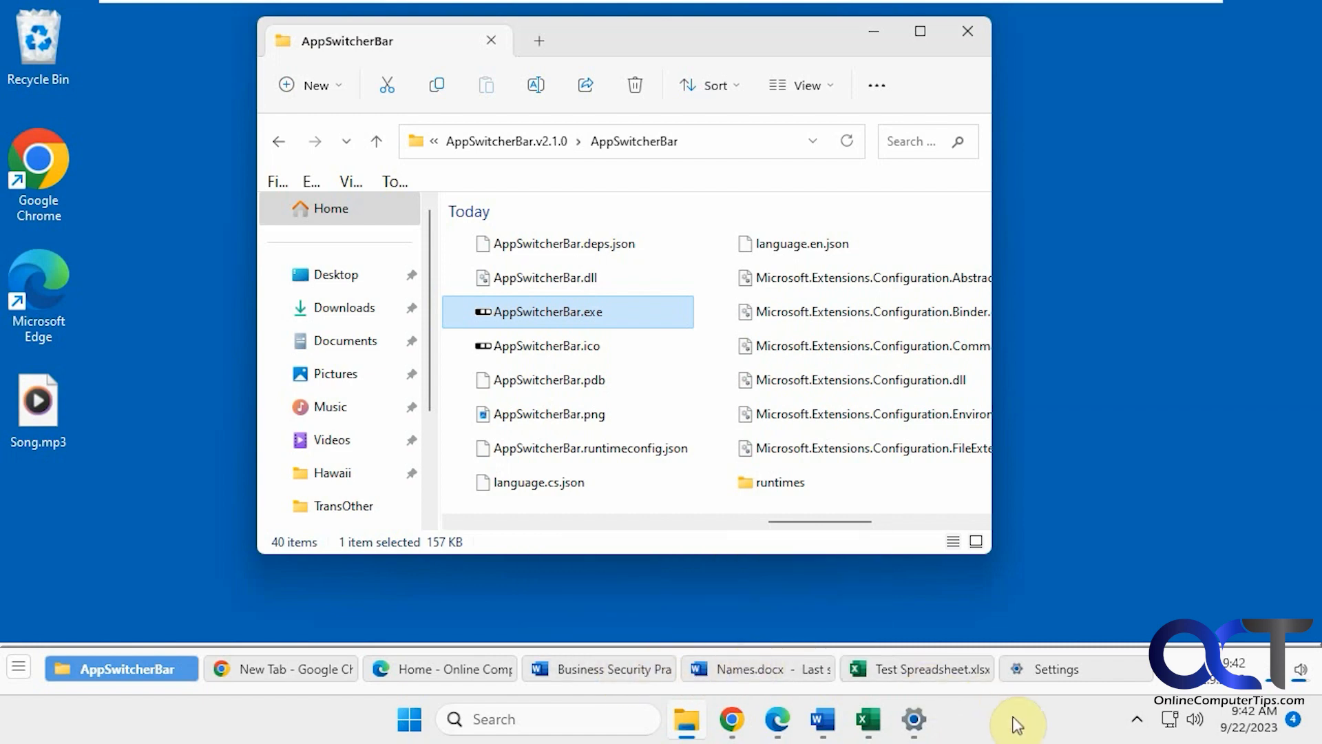
{"action": "mouse_move", "coordinate": [823, 720]}
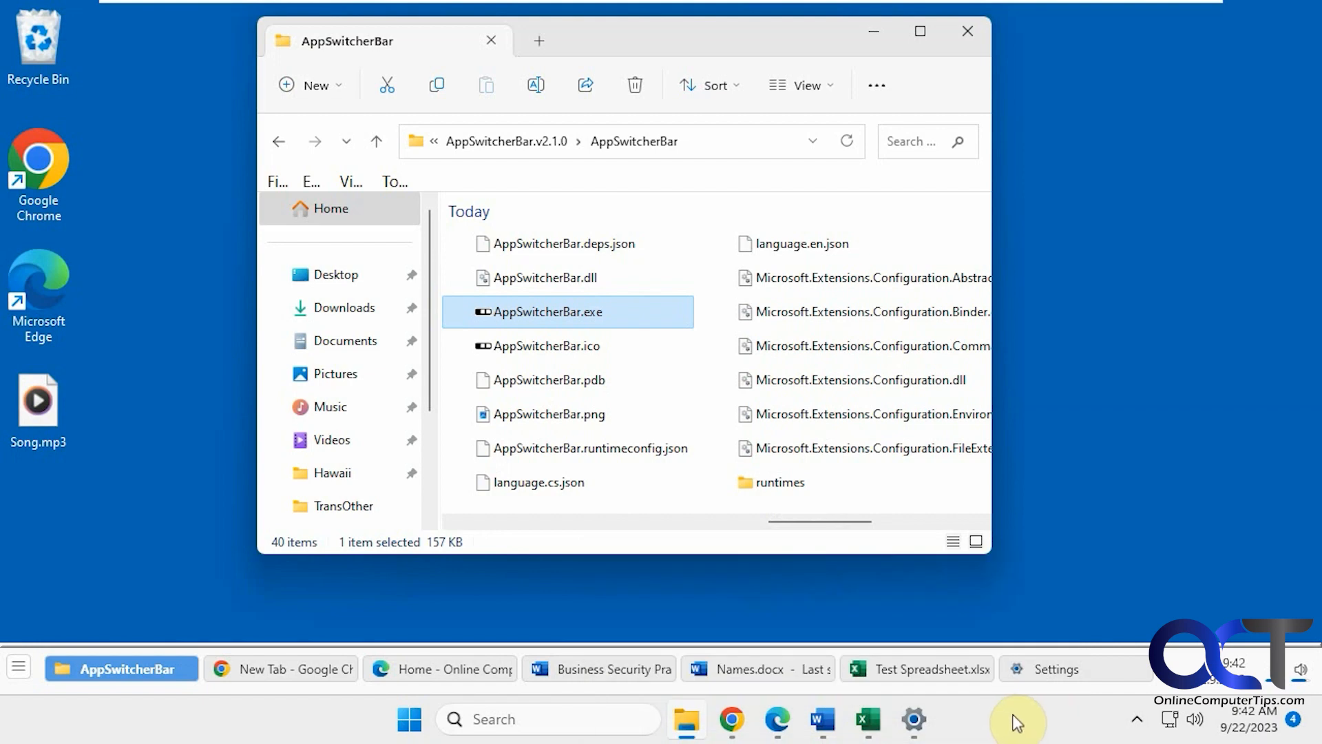
{"action": "left_click", "coordinate": [439, 669]}
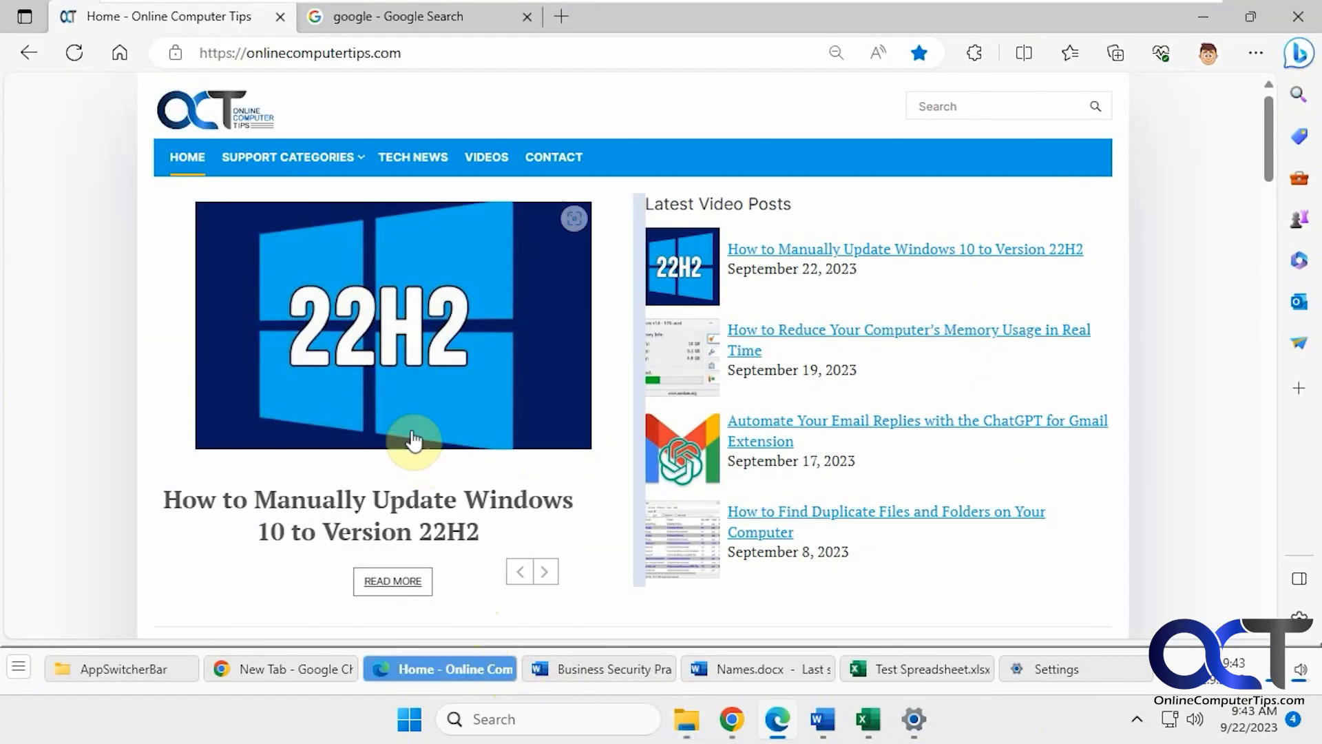
{"action": "left_click", "coordinate": [415, 16]}
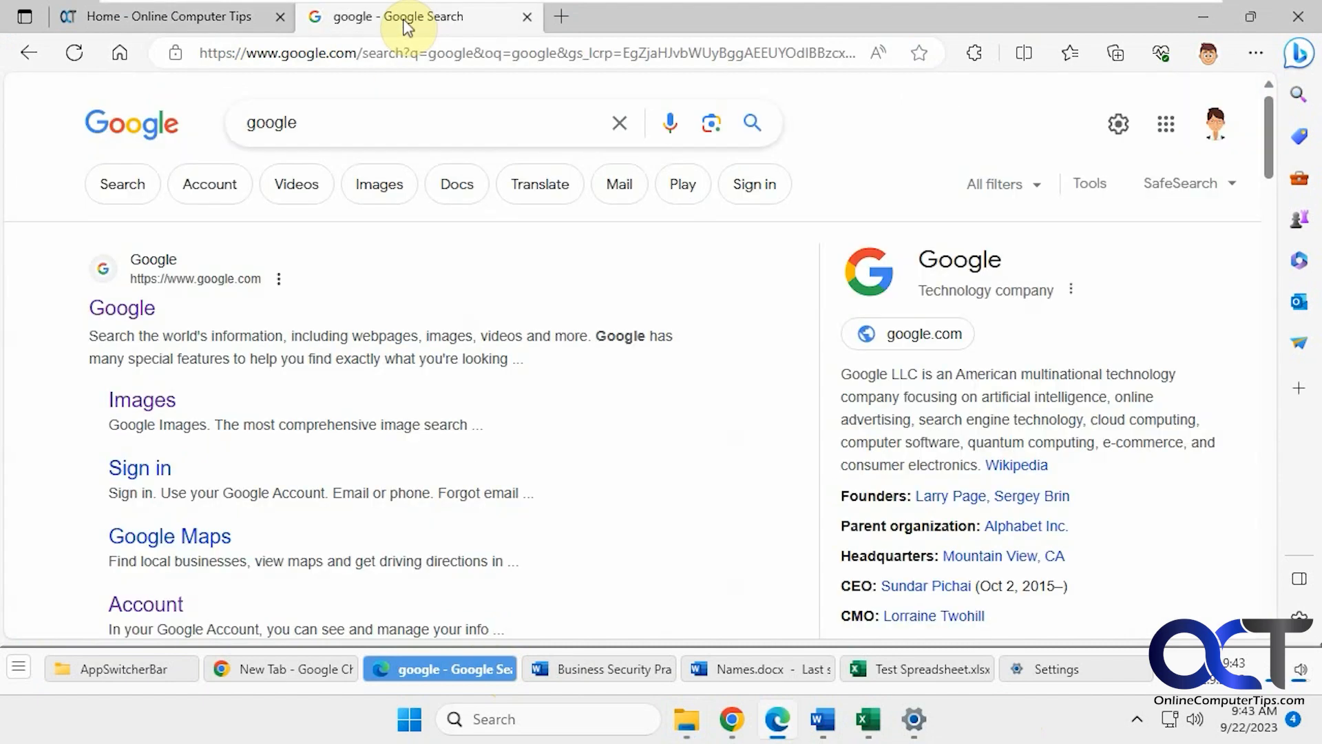
{"action": "mouse_move", "coordinate": [438, 265]}
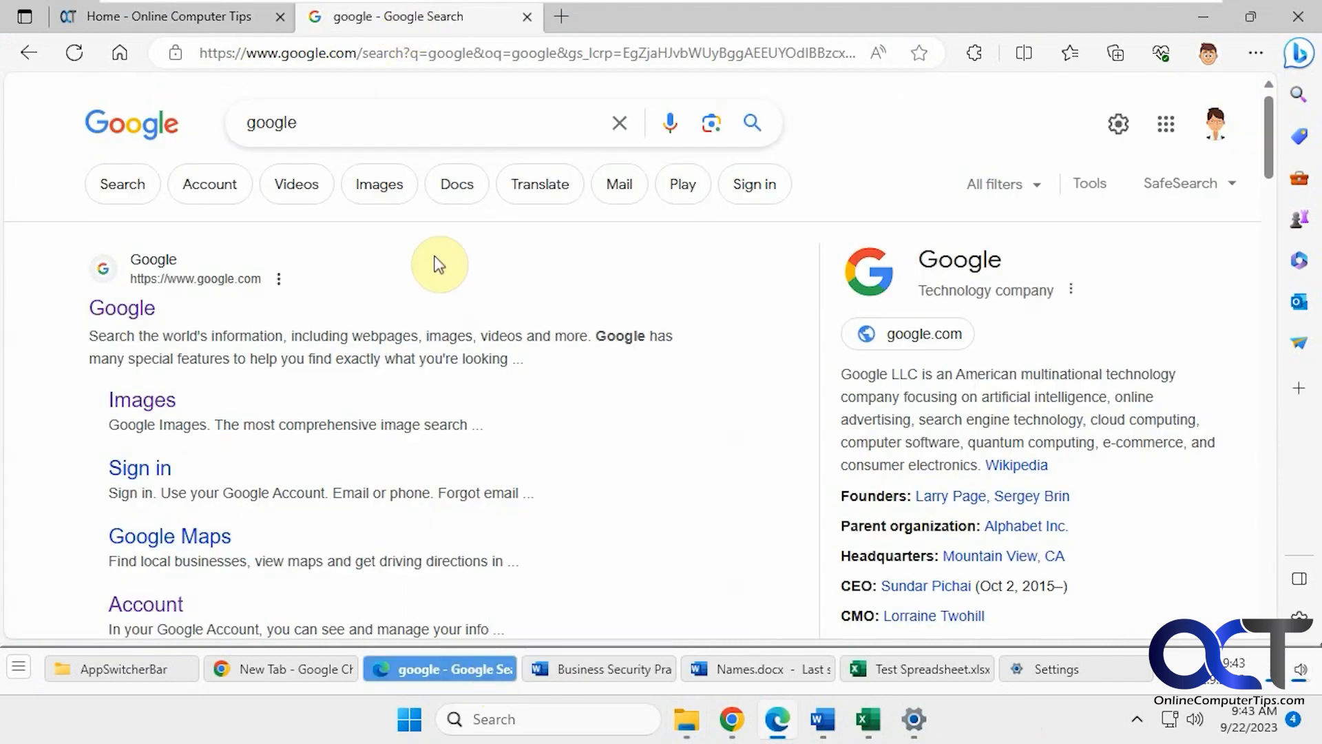
{"action": "mouse_move", "coordinate": [470, 682]}
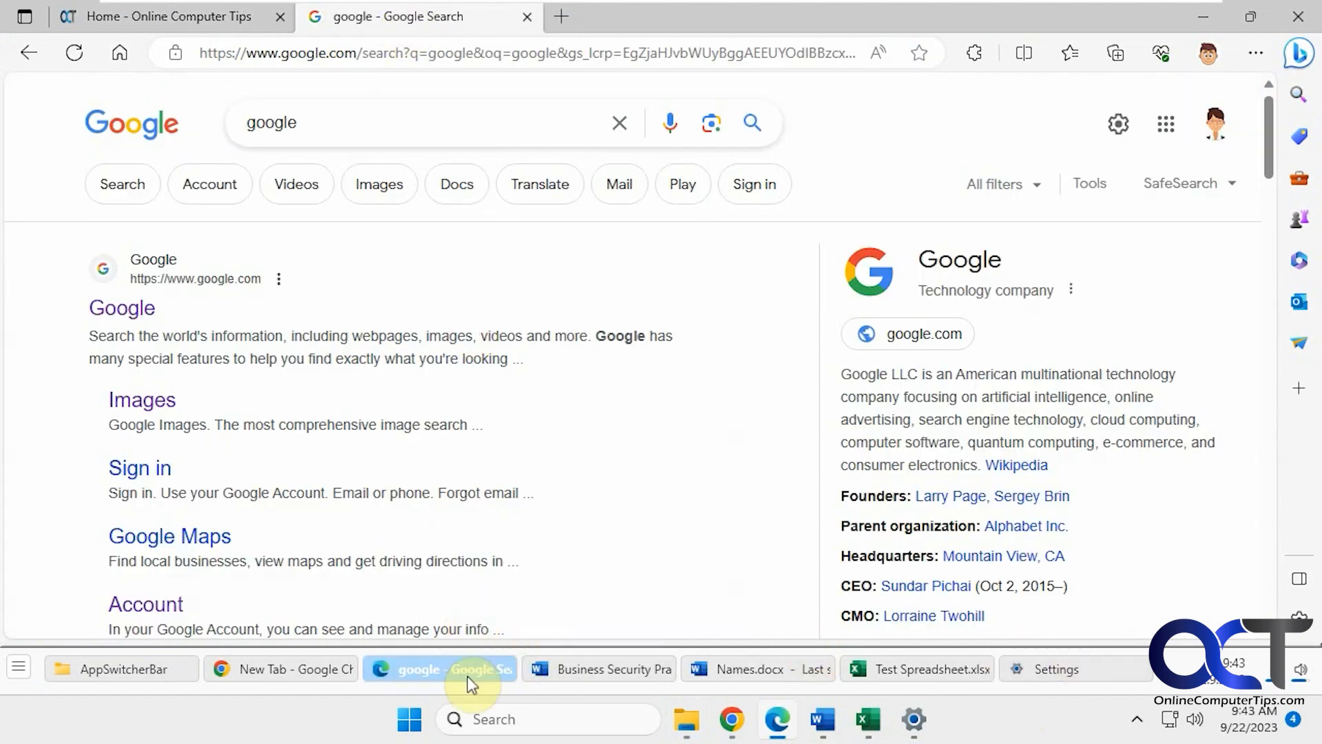
{"action": "mouse_move", "coordinate": [730, 720]}
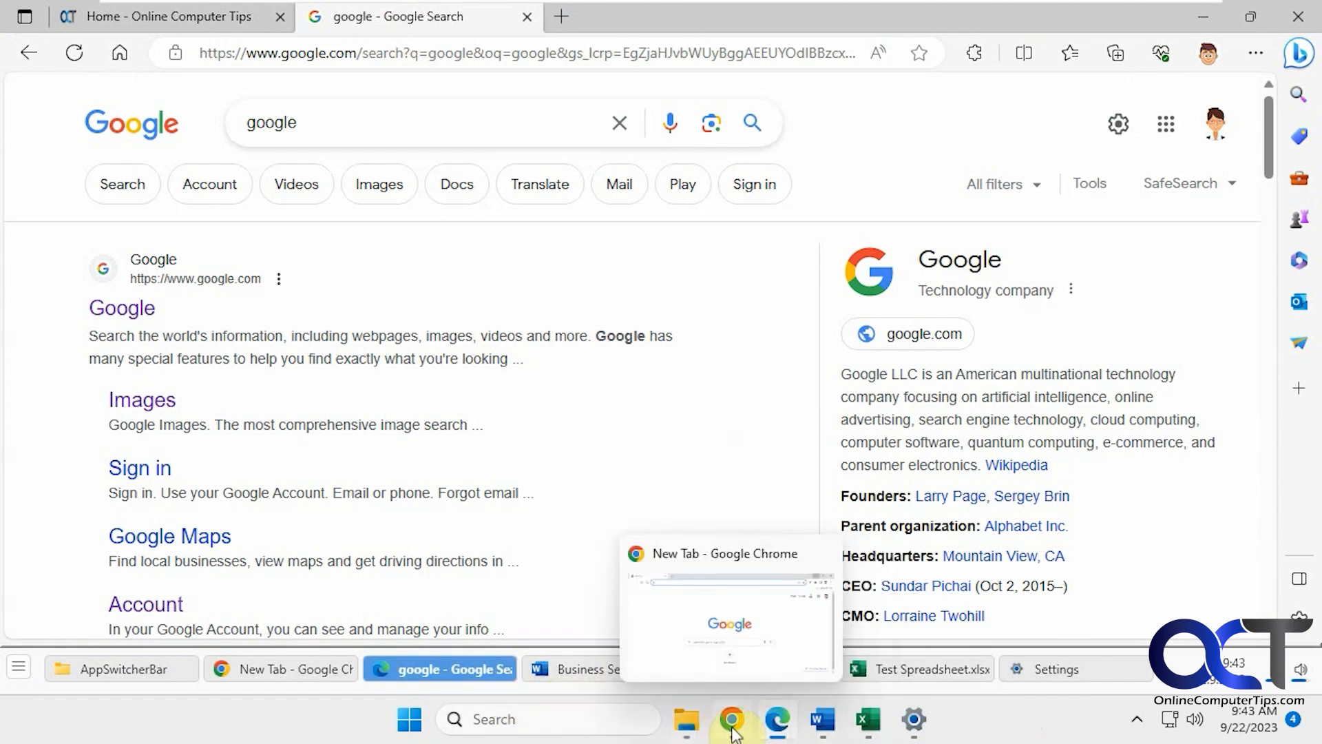
- Bring Chrome forward and peek at its jump list without choosing anything
{"action": "left_click", "coordinate": [728, 607]}
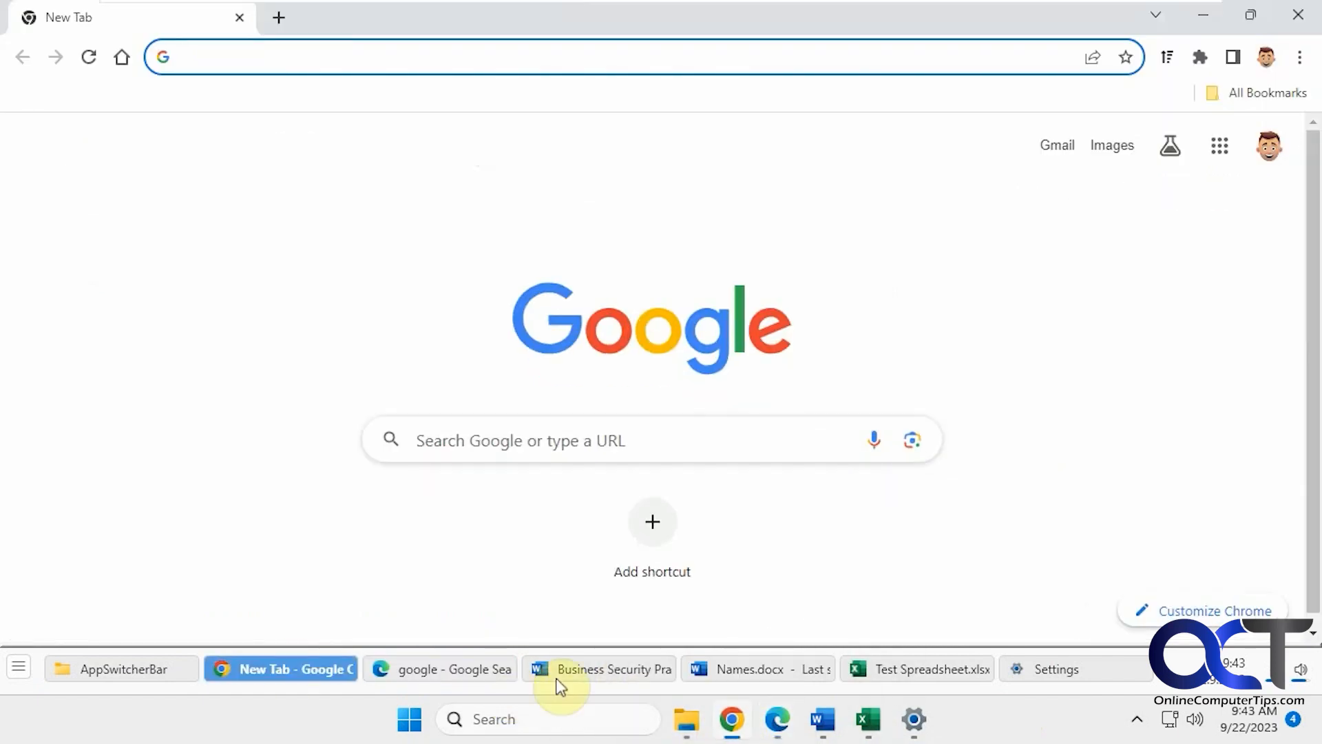
{"action": "right_click", "coordinate": [730, 719]}
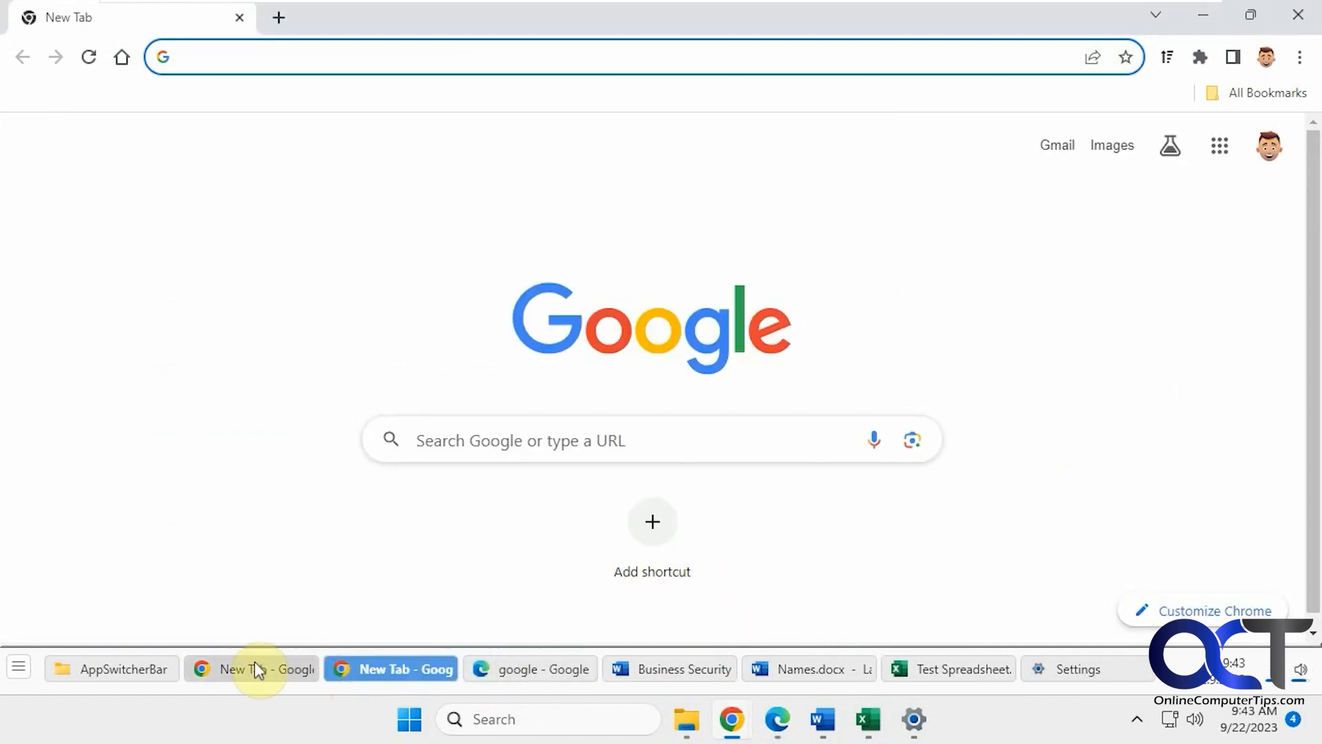
{"action": "right_click", "coordinate": [390, 670]}
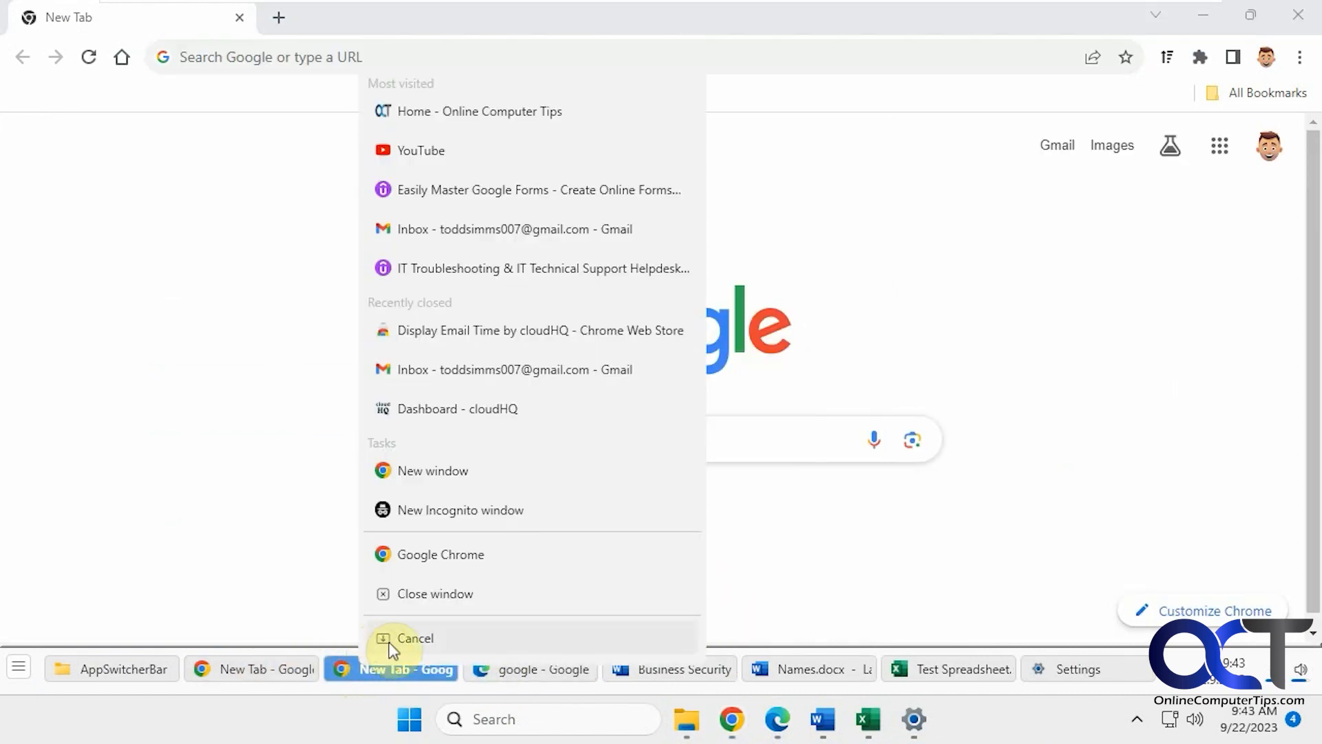
{"action": "left_click", "coordinate": [414, 638]}
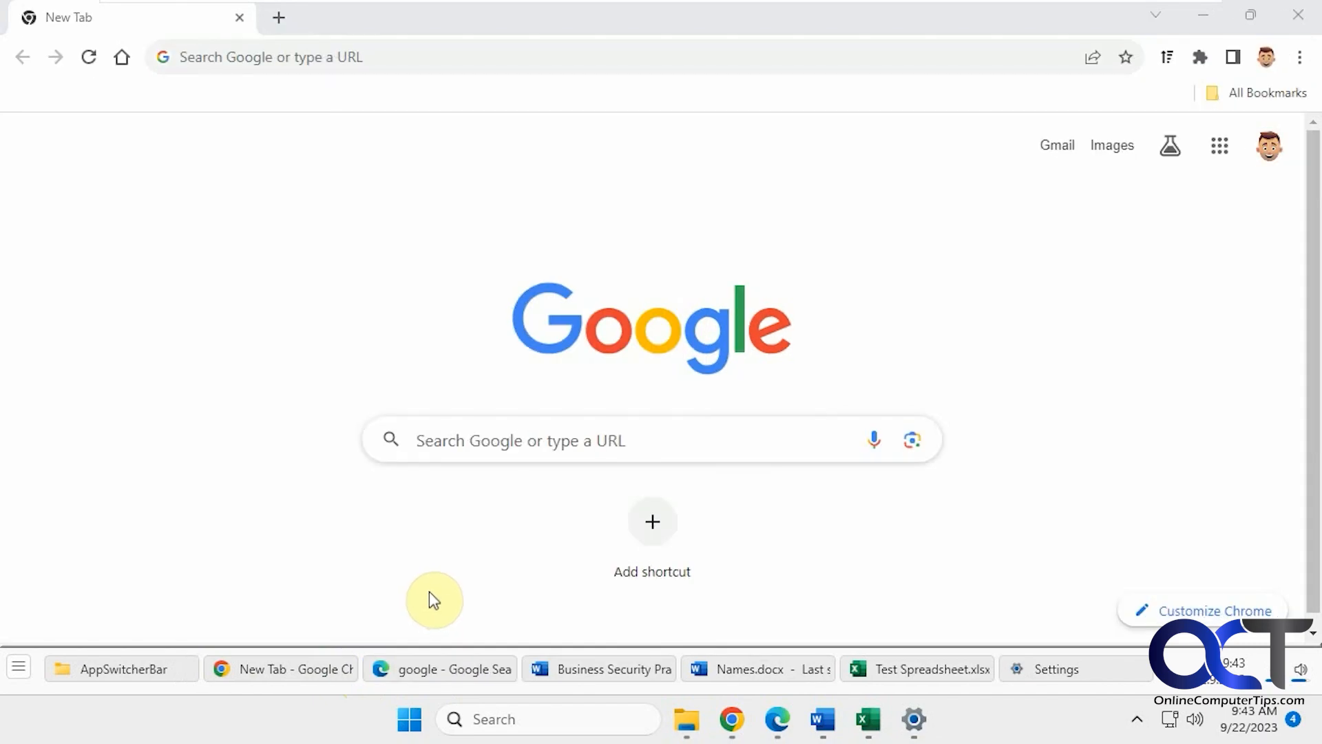
{"action": "mouse_move", "coordinate": [579, 670]}
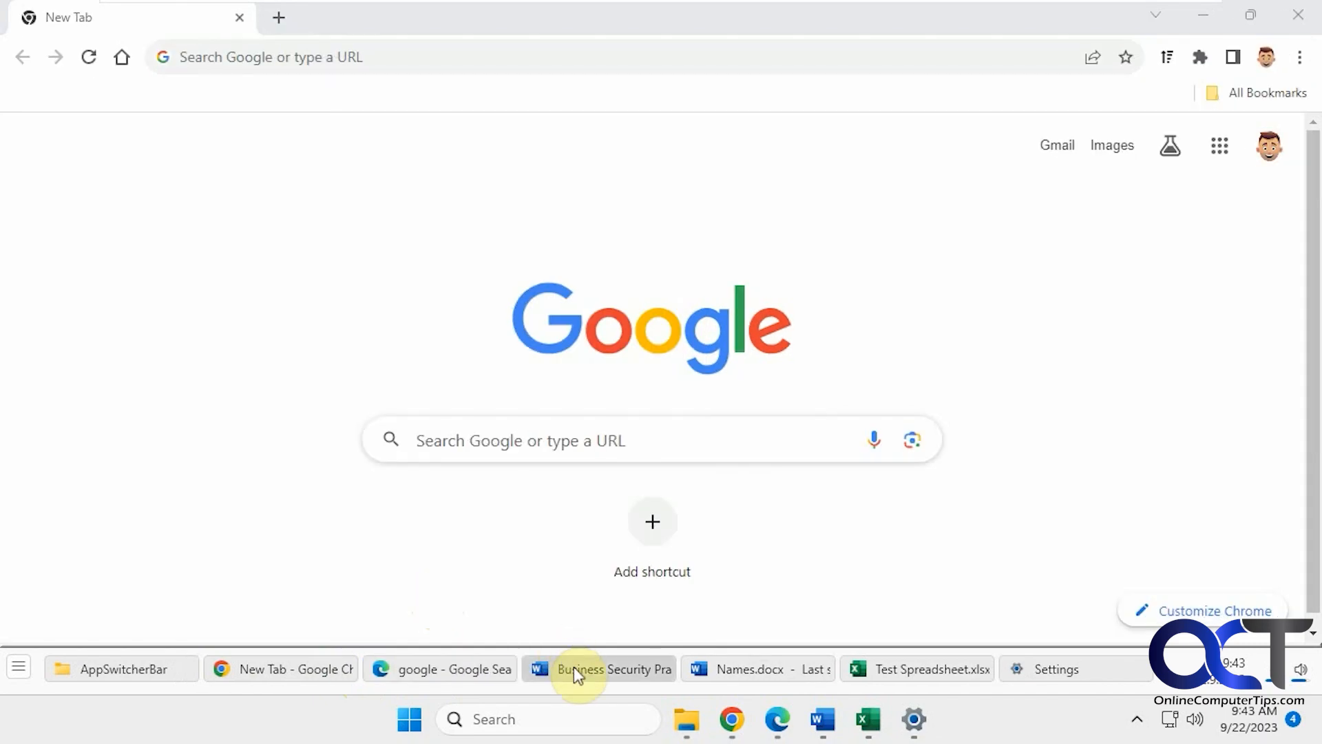
- Switch to Word's Names.docx, then back to the Chrome new tab
{"action": "left_click", "coordinate": [756, 669]}
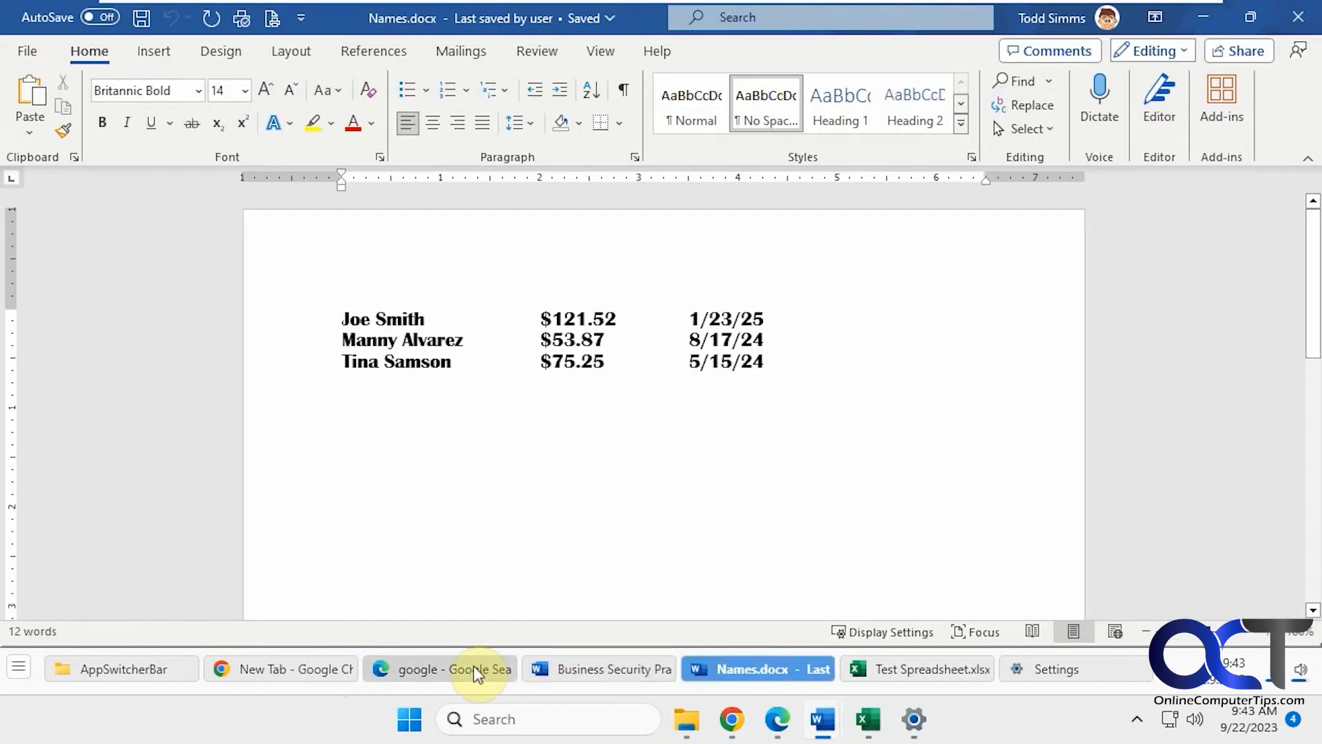
{"action": "left_click", "coordinate": [281, 669]}
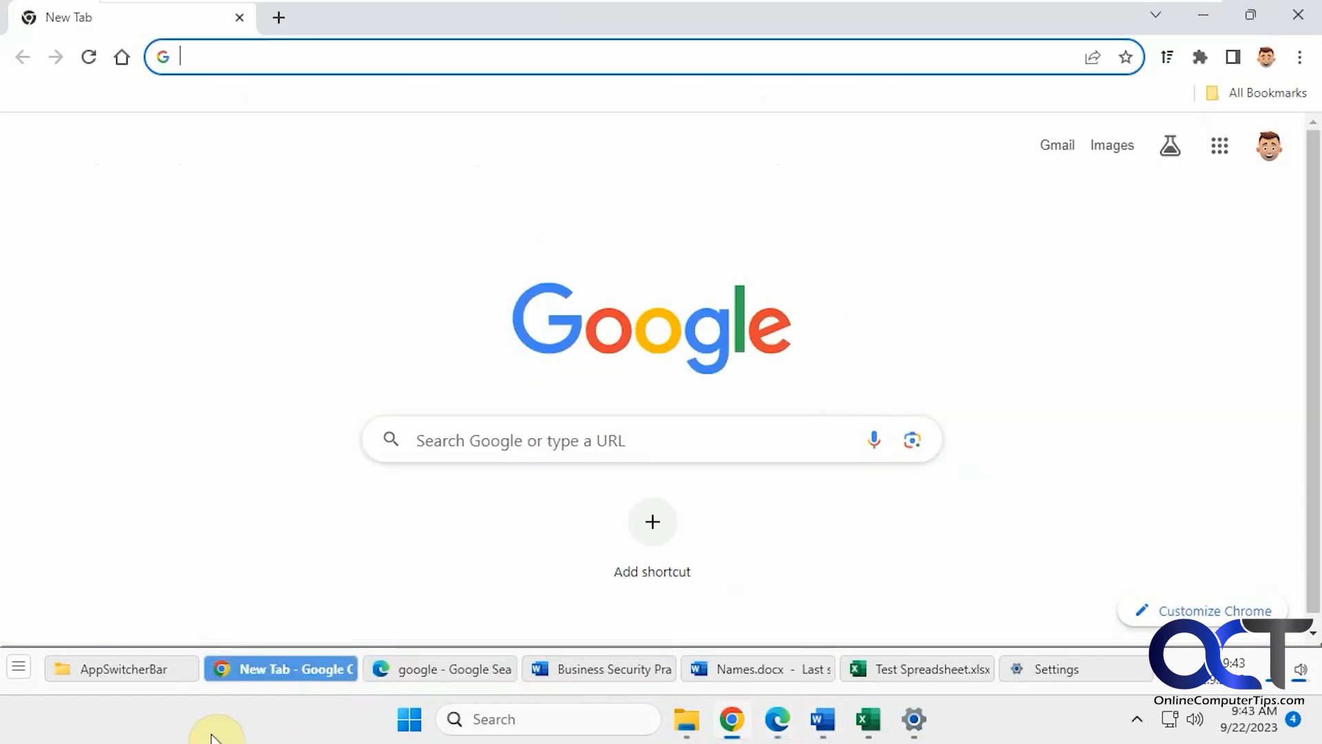
{"action": "left_click", "coordinate": [18, 668]}
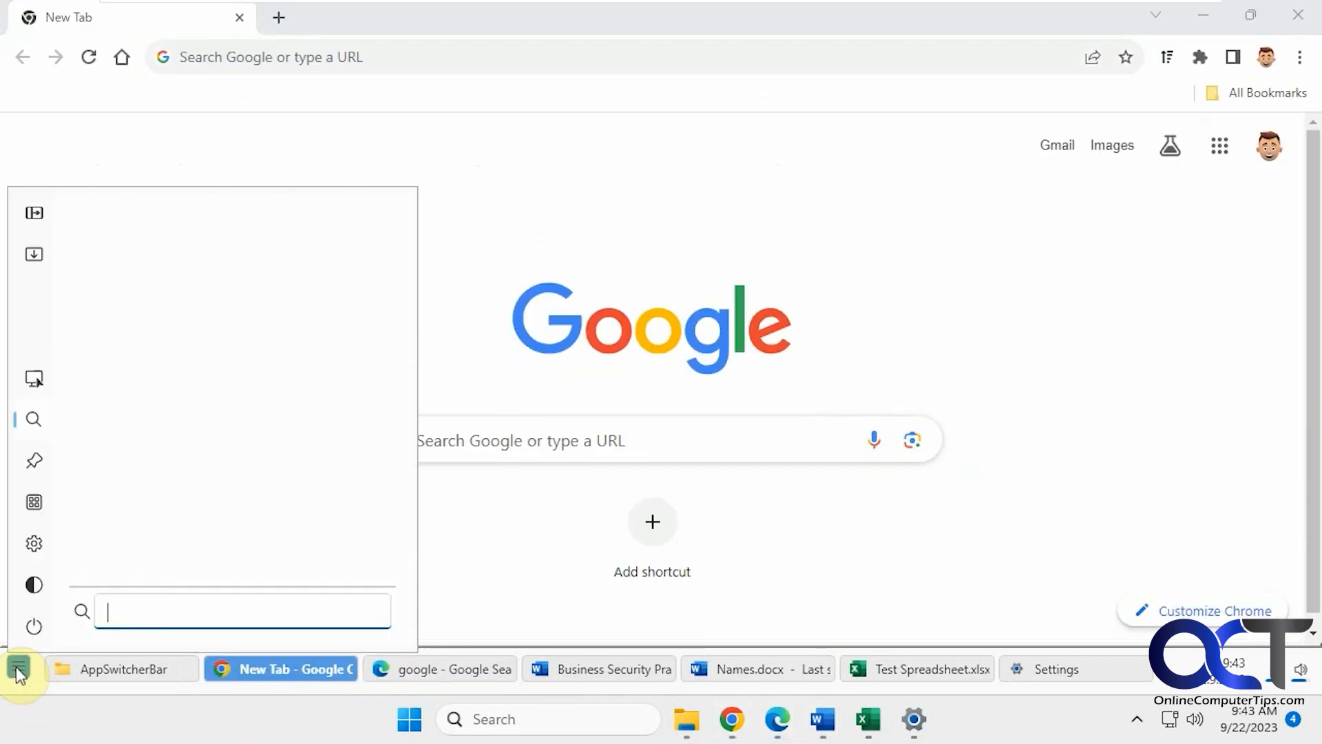
{"action": "mouse_move", "coordinate": [35, 628]}
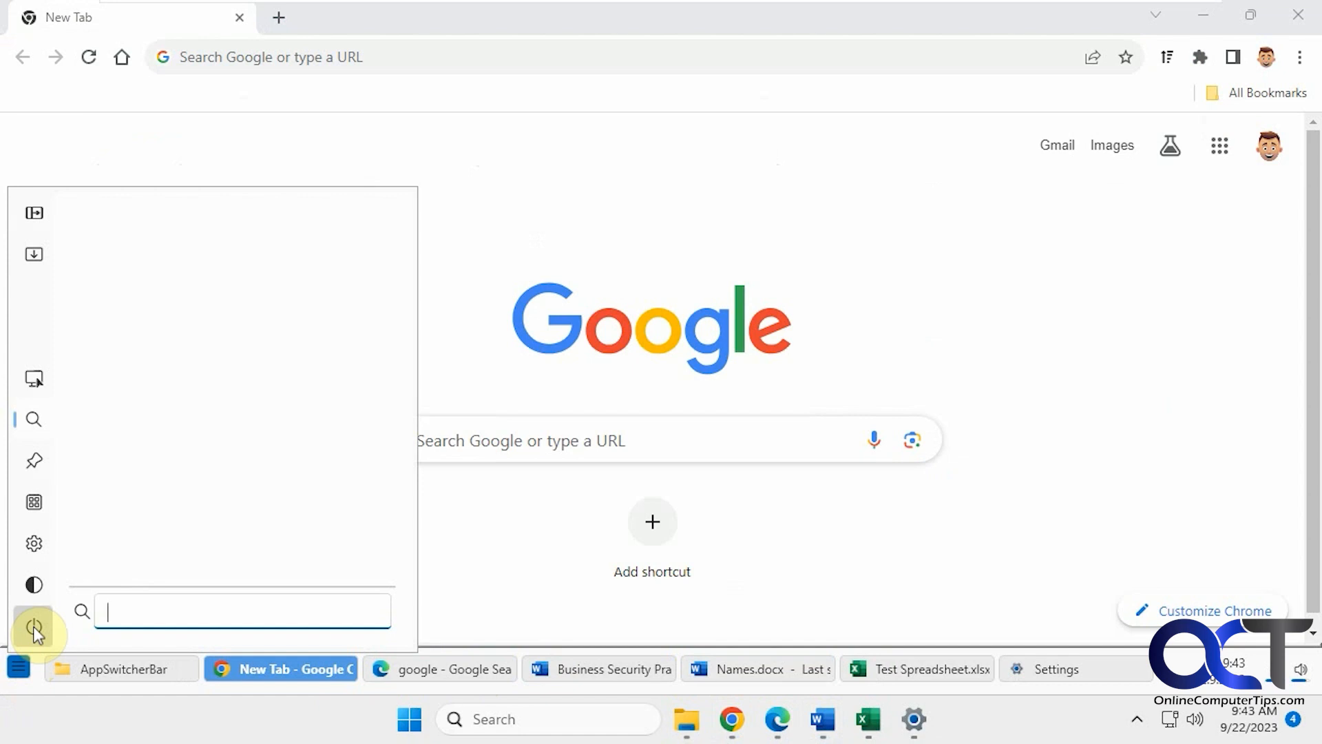
{"action": "left_click", "coordinate": [34, 584]}
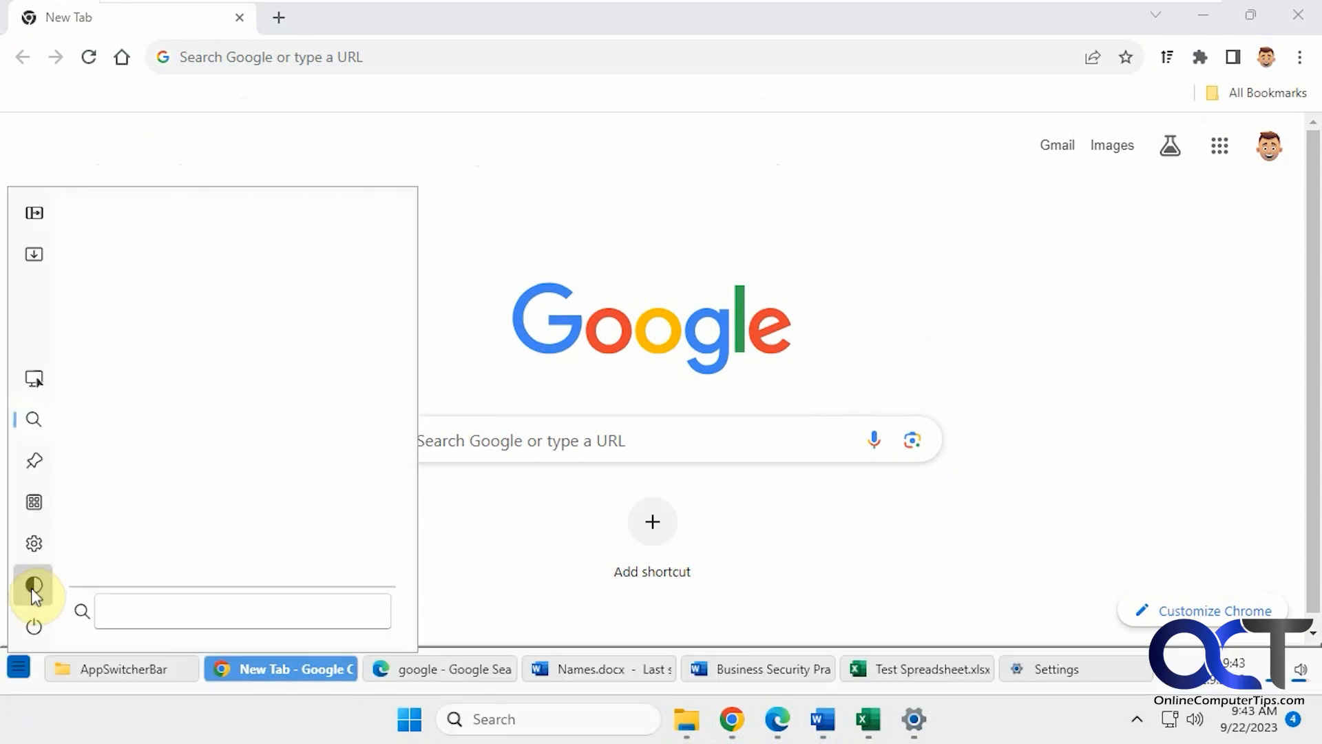
{"action": "left_click", "coordinate": [33, 501]}
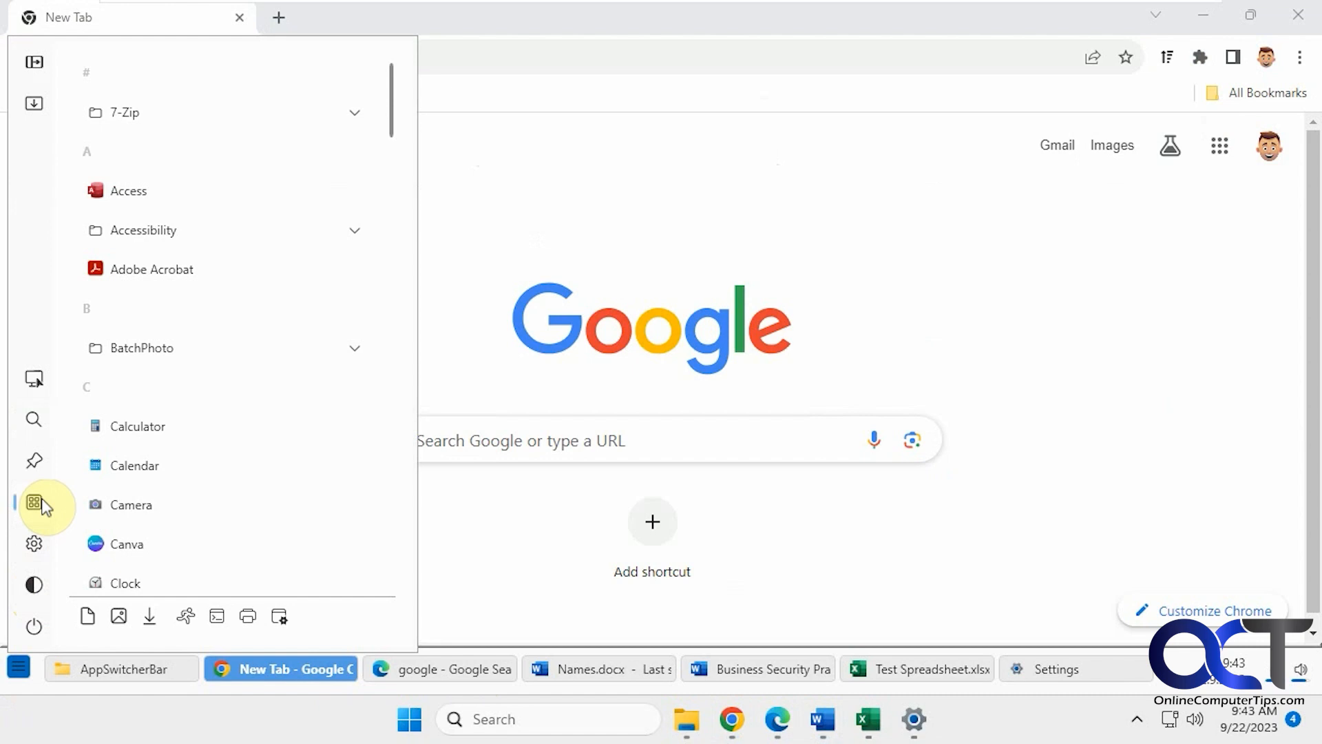
{"action": "mouse_move", "coordinate": [34, 465]}
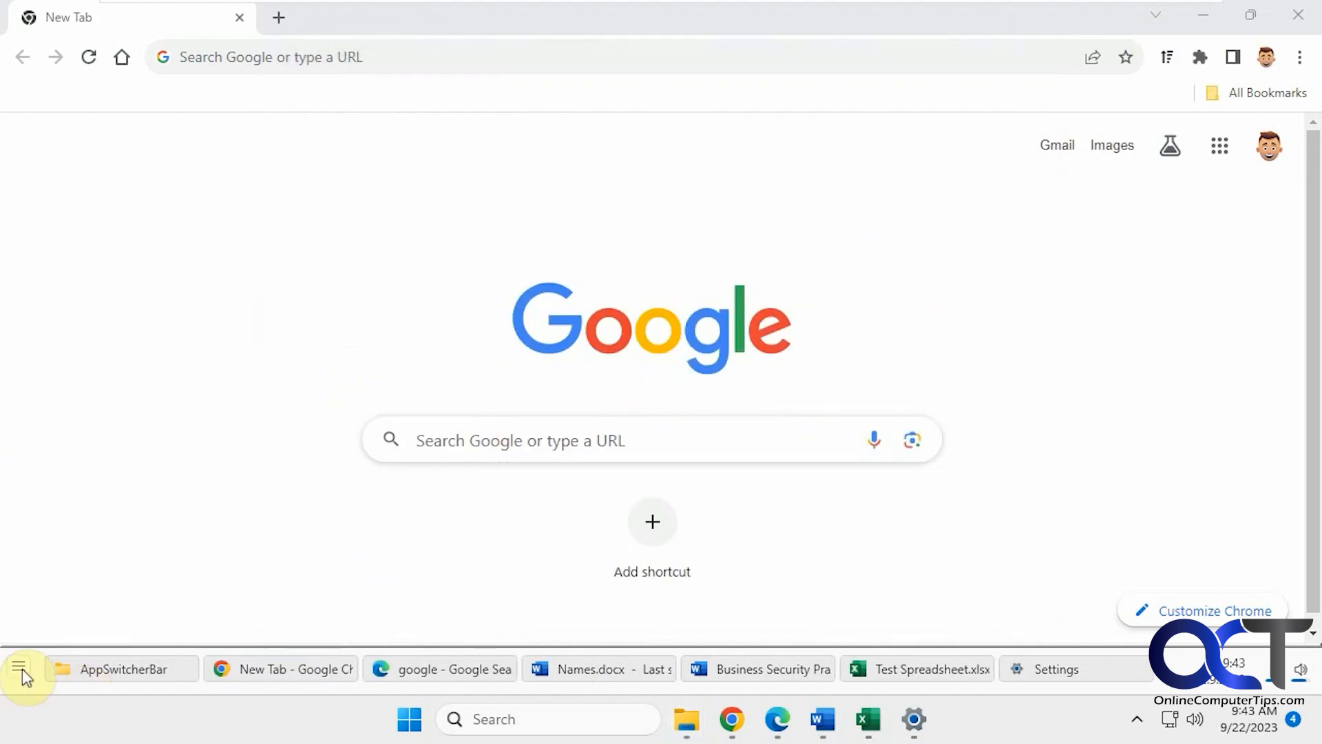
{"action": "left_click", "coordinate": [20, 669]}
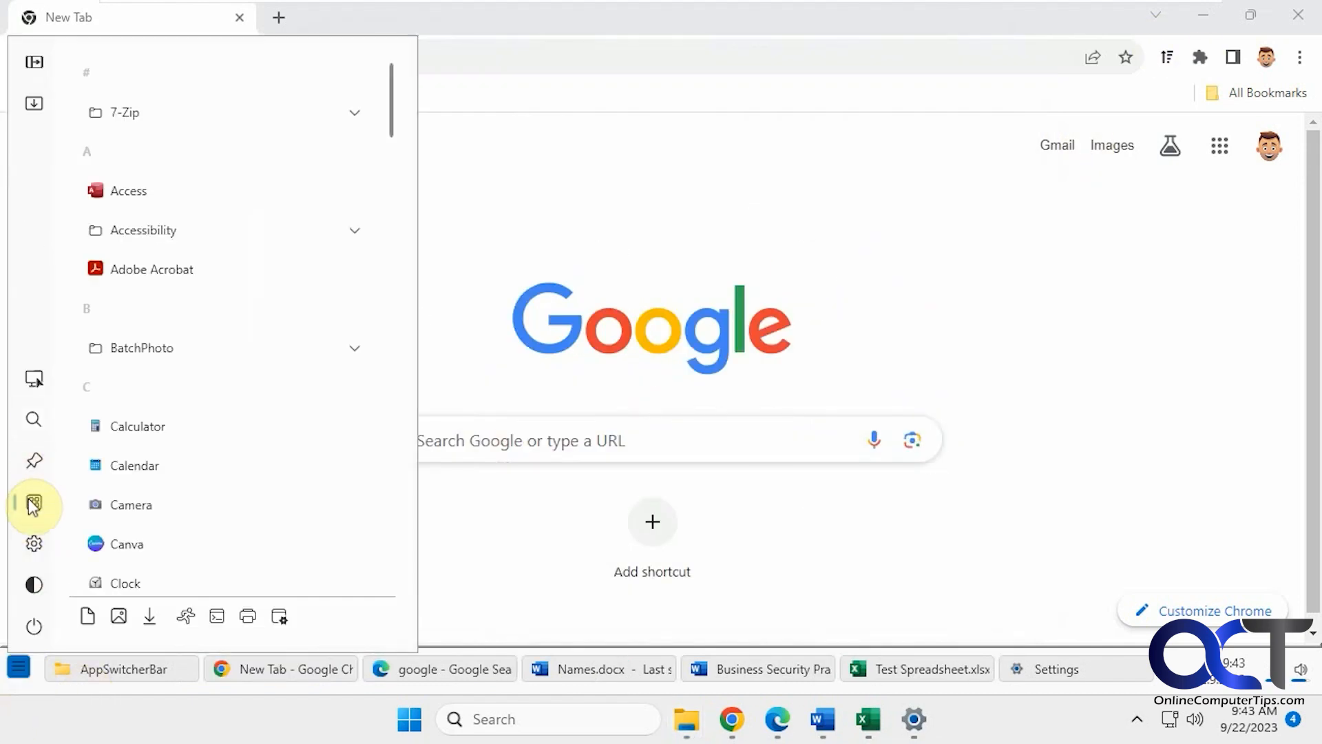
- Show the pinned apps as a list, return them to tiles, then reveal the desktop
{"action": "left_click", "coordinate": [378, 617]}
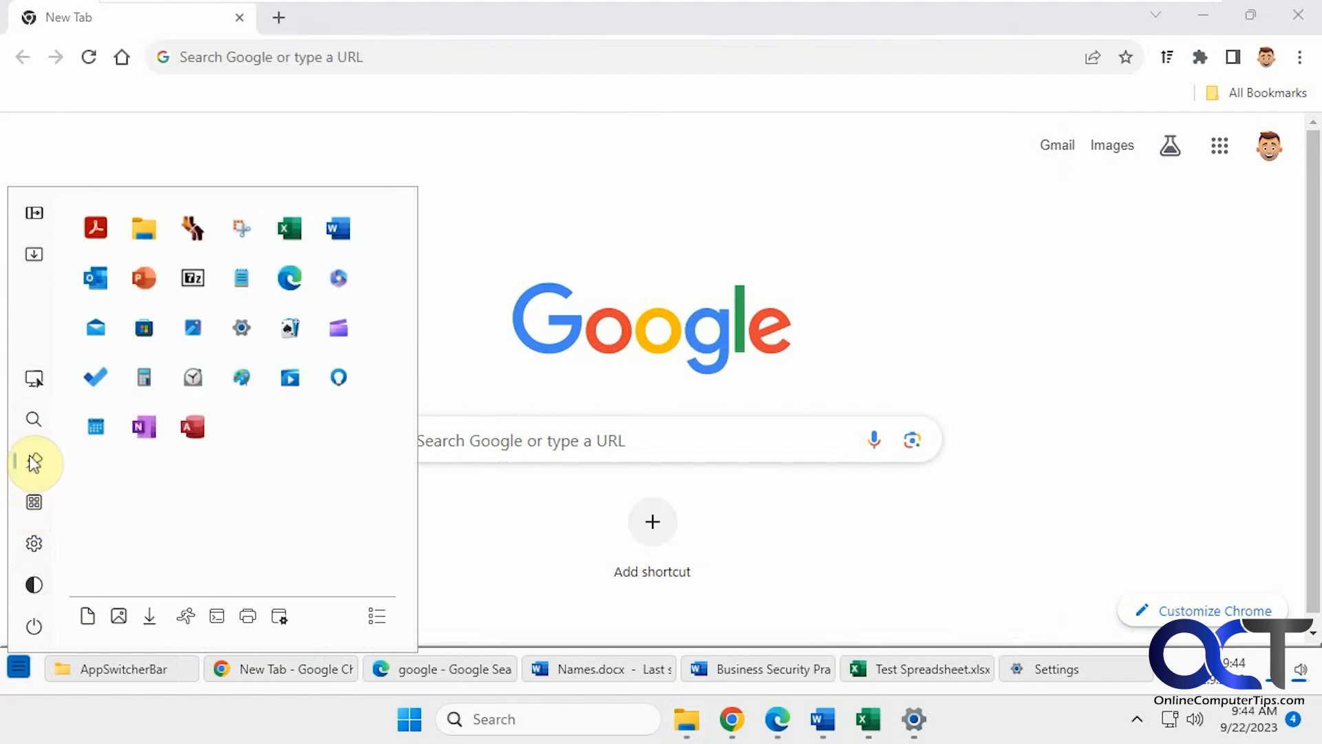
{"action": "mouse_move", "coordinate": [186, 616]}
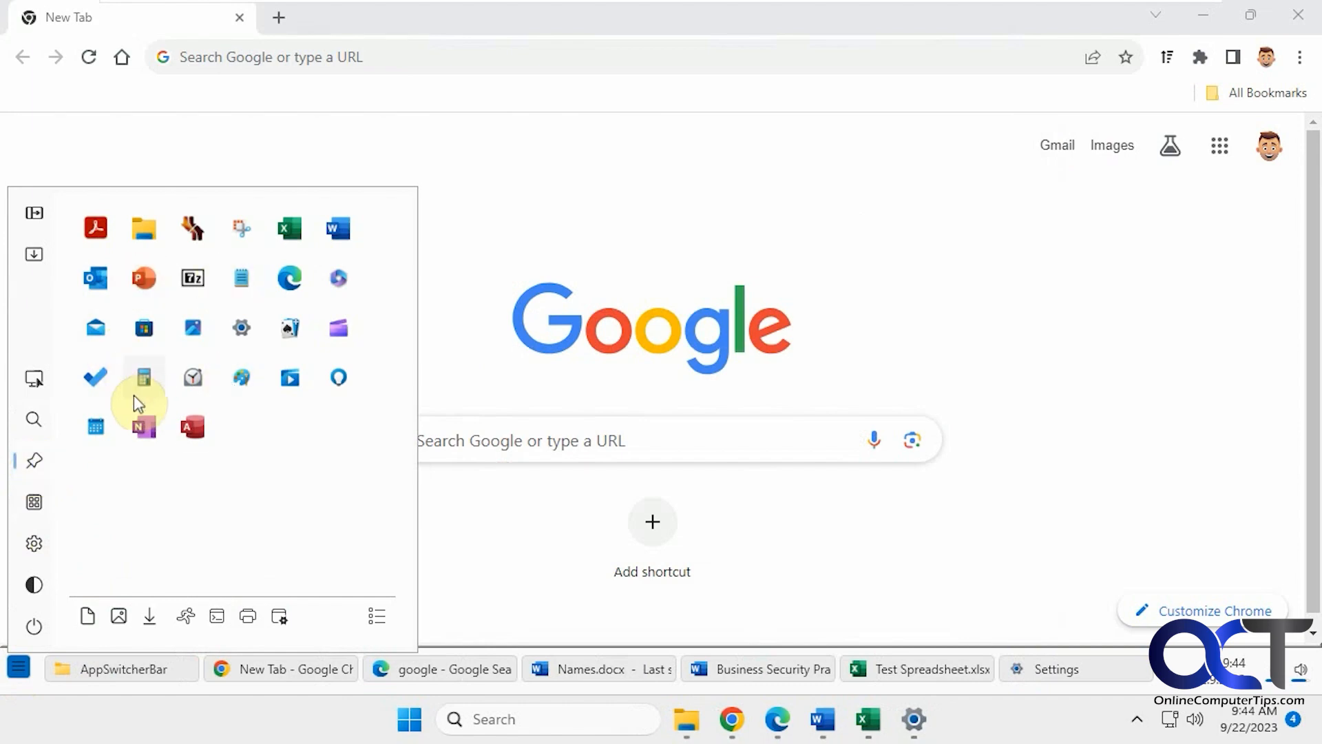
{"action": "left_click", "coordinate": [374, 616]}
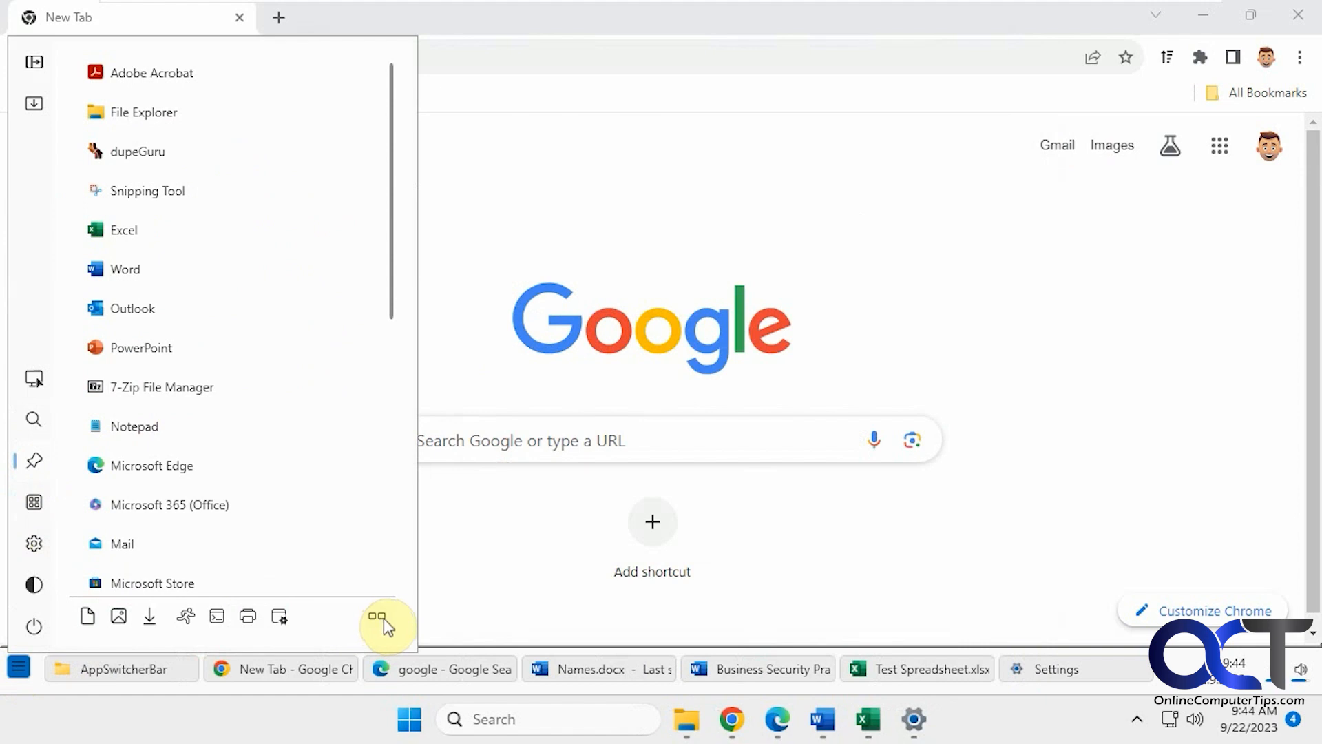
{"action": "left_click", "coordinate": [374, 617]}
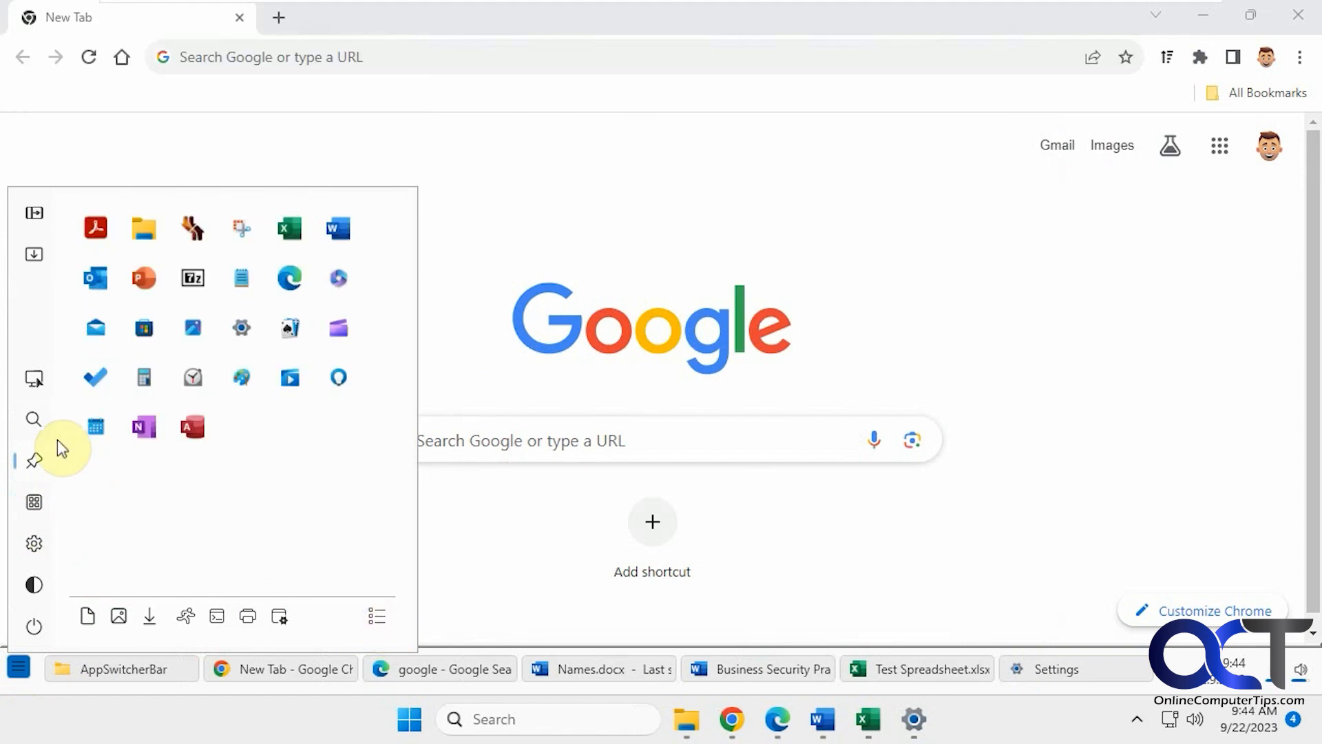
{"action": "left_click", "coordinate": [34, 419]}
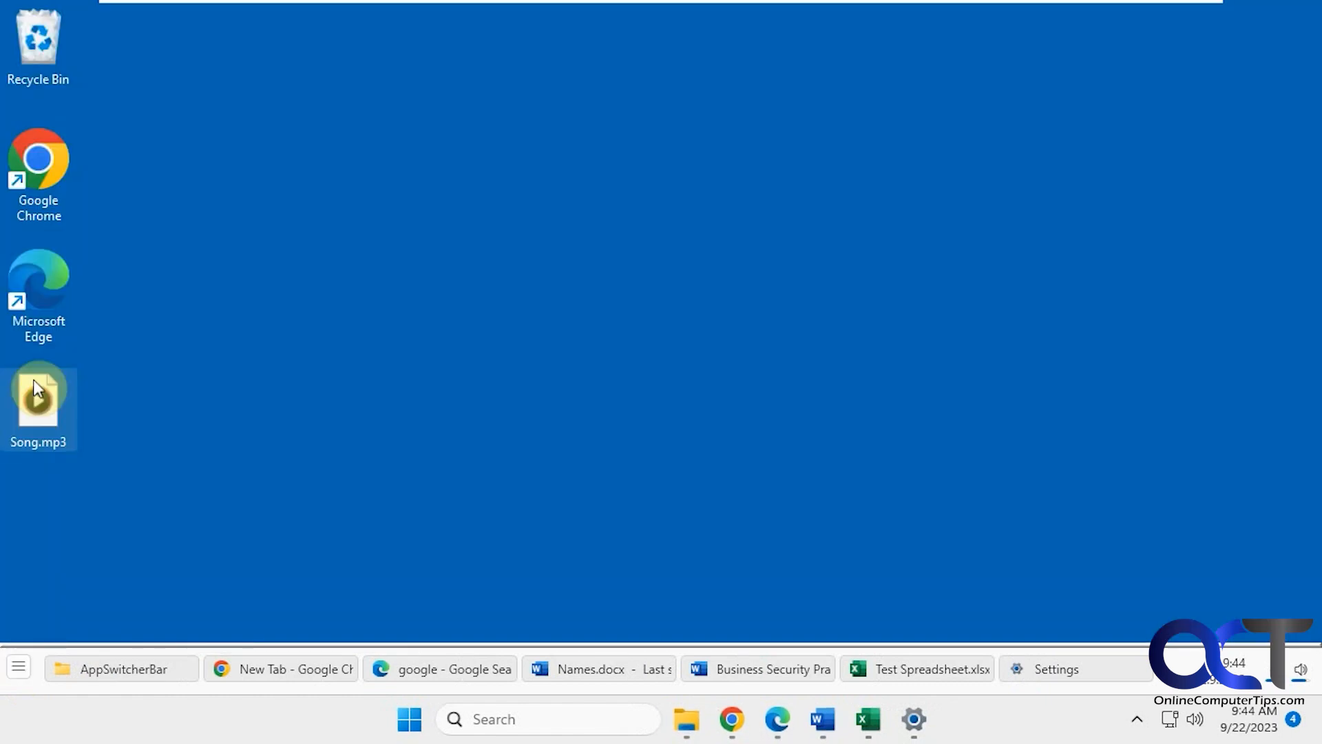
- Reach the bar's settings page from the AppSwitcherBar popup
{"action": "left_click", "coordinate": [18, 667]}
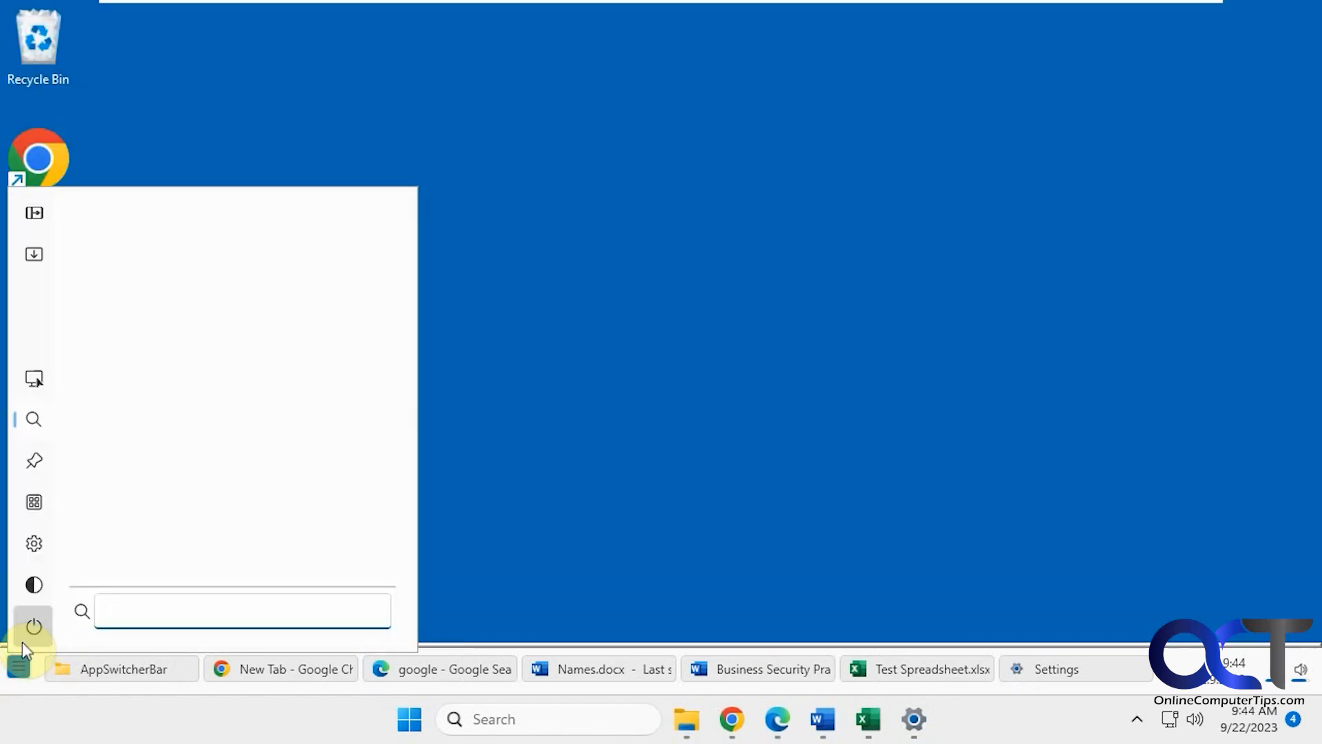
{"action": "left_click", "coordinate": [33, 543]}
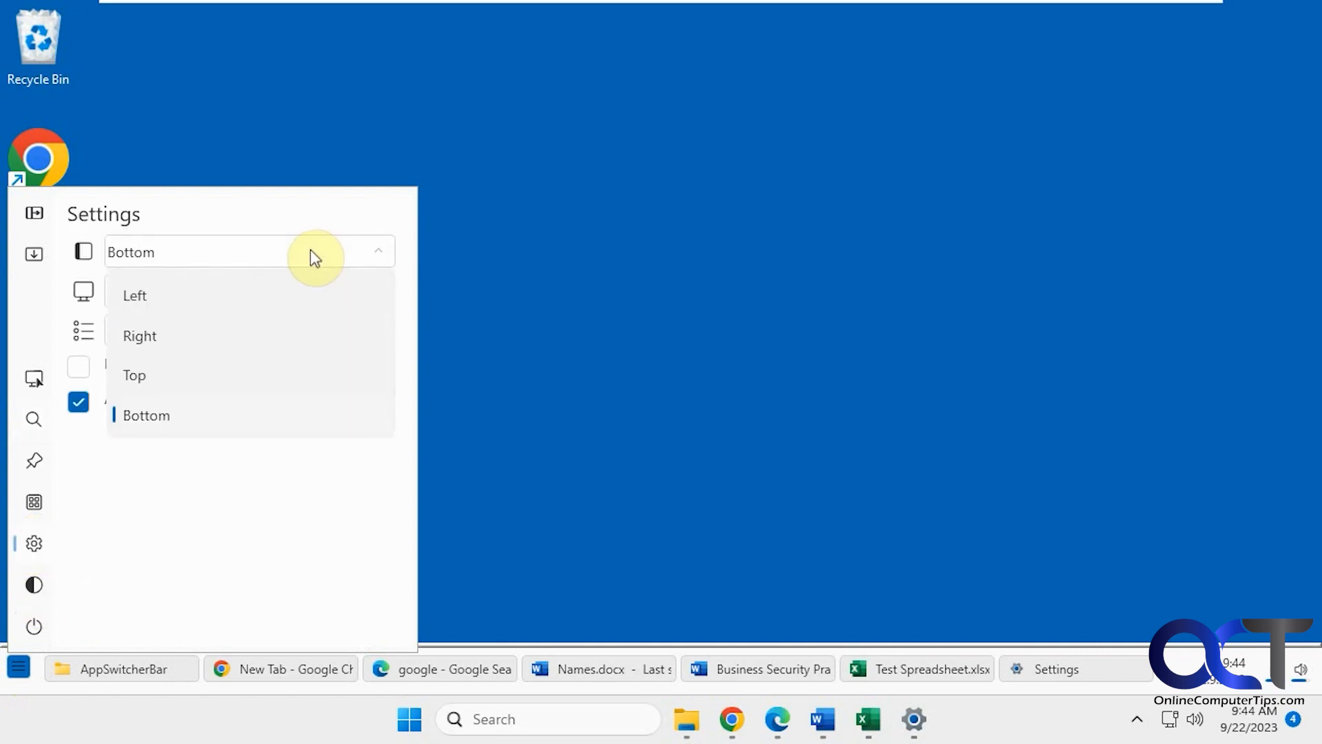
- Move the bar to the Top edge and review the position choices
{"action": "left_click", "coordinate": [133, 375]}
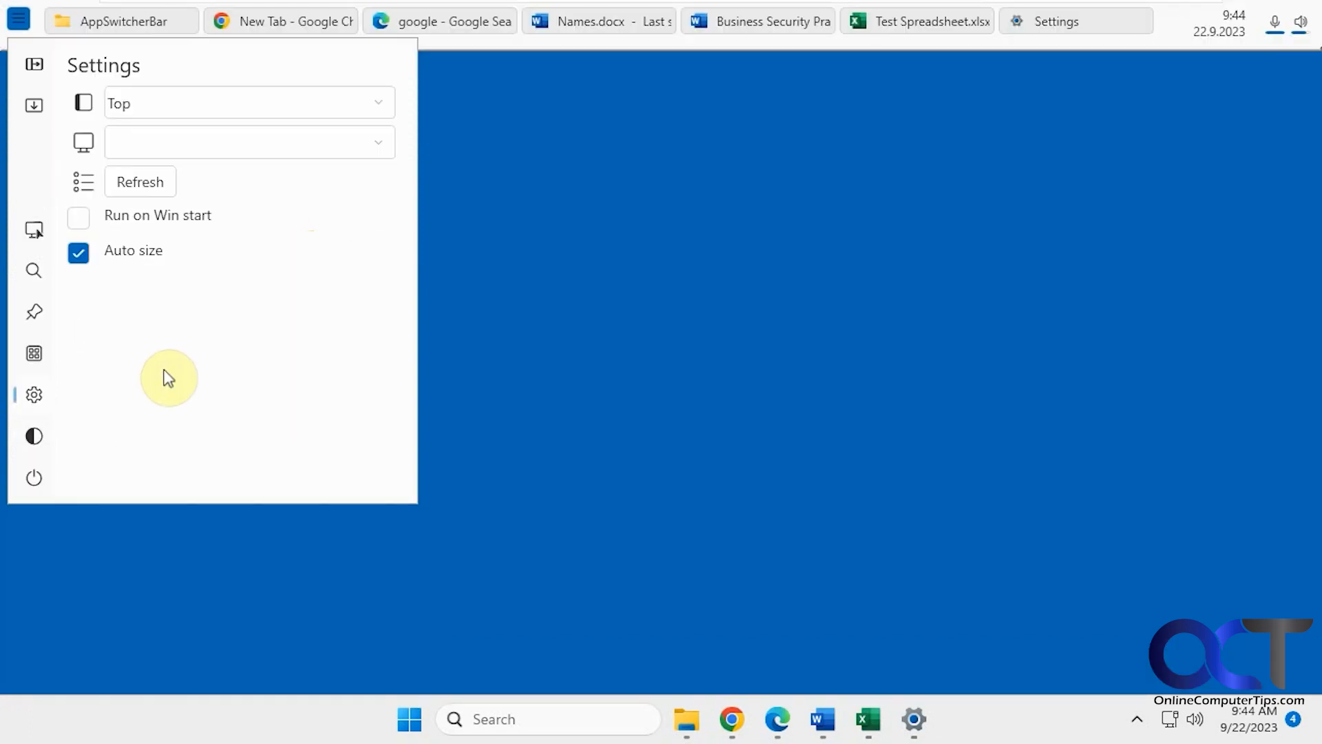
{"action": "mouse_move", "coordinate": [575, 719]}
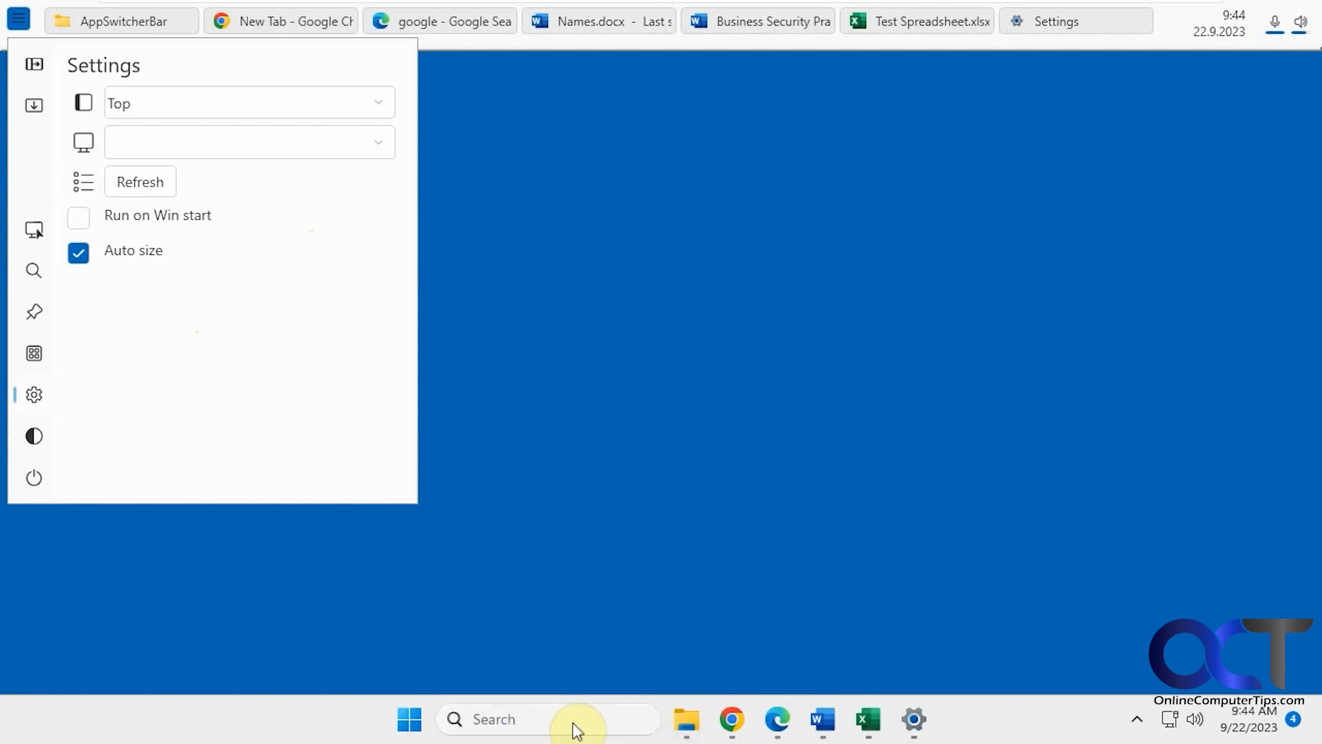
{"action": "mouse_move", "coordinate": [1120, 15]}
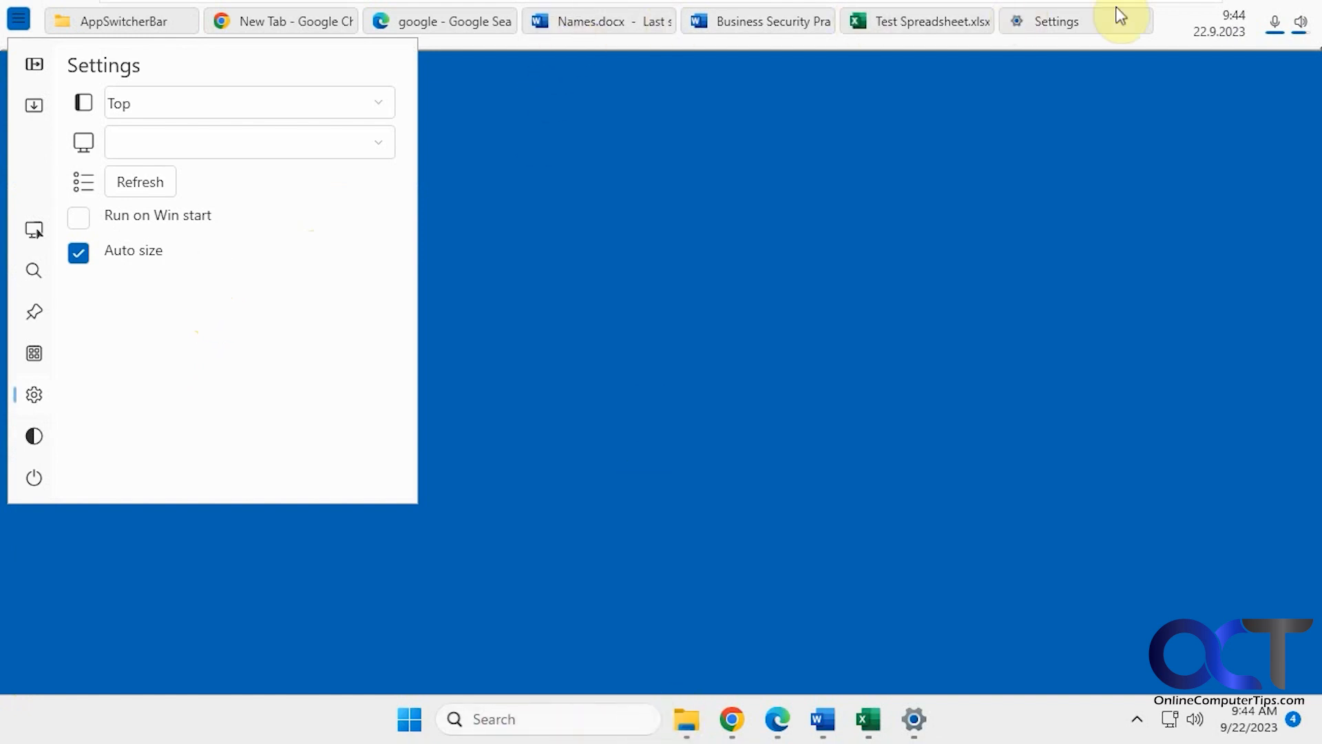
{"action": "left_click", "coordinate": [377, 103]}
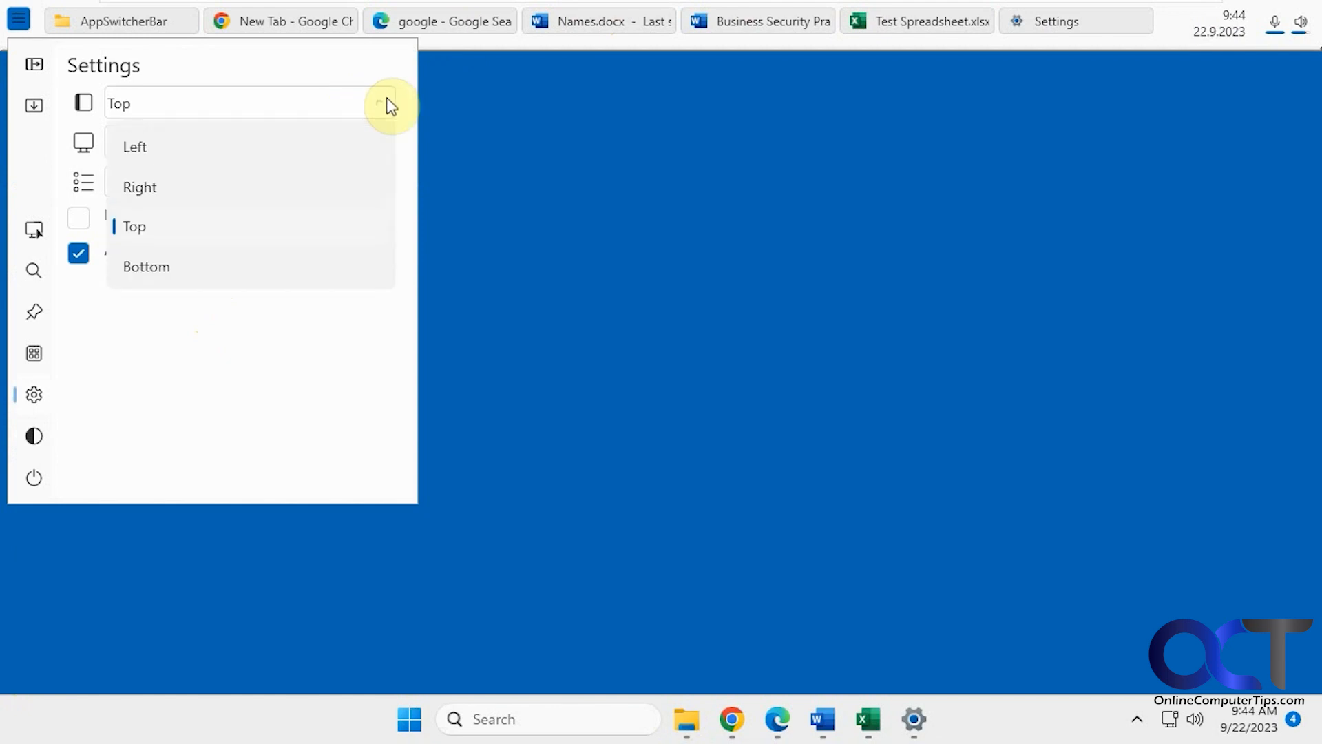
{"action": "left_click", "coordinate": [133, 226]}
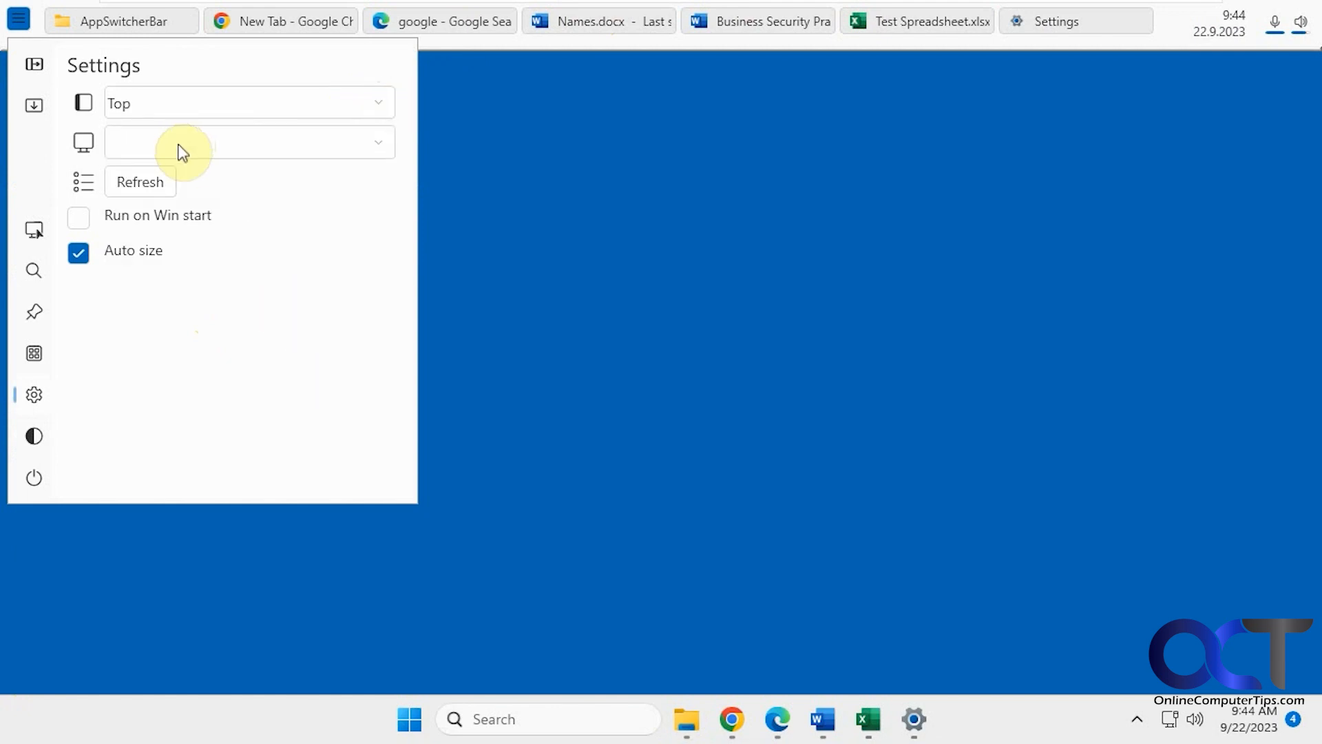
{"action": "mouse_move", "coordinate": [185, 201]}
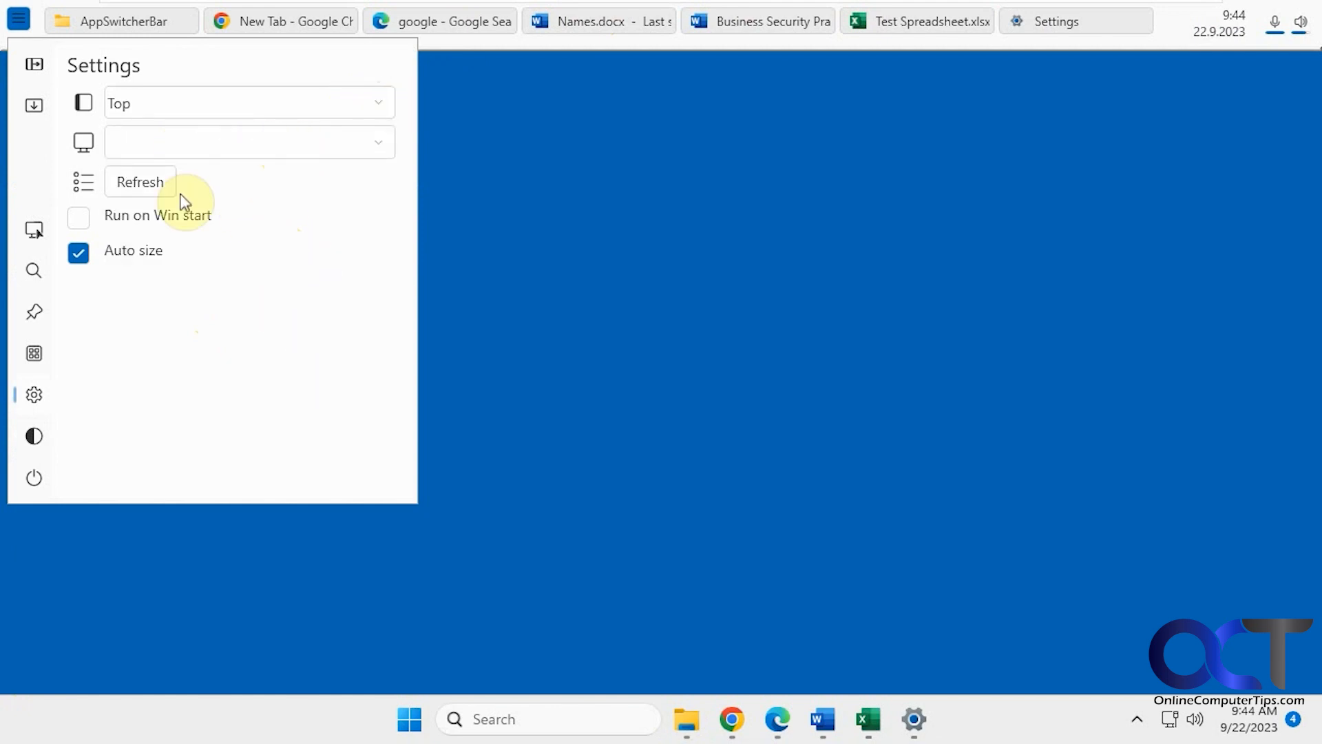
{"action": "mouse_move", "coordinate": [225, 249]}
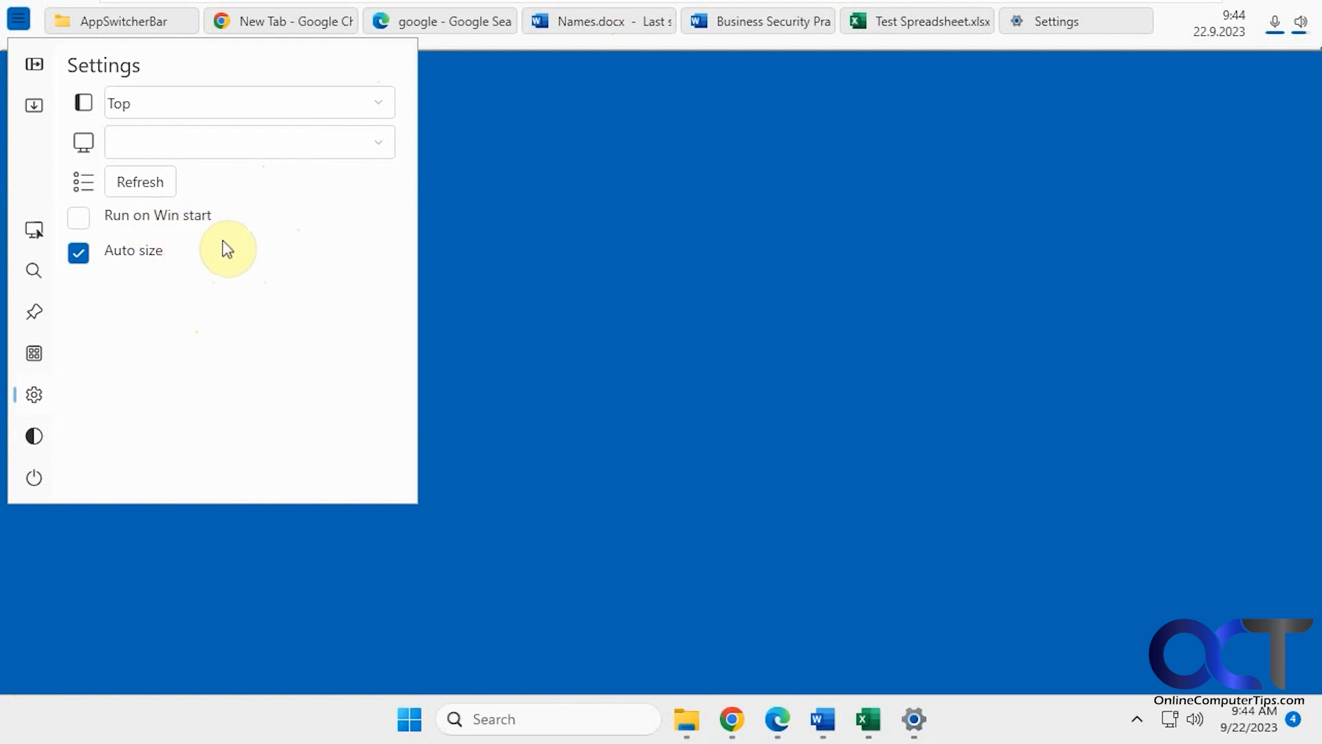
- Set the bar position back to Bottom
{"action": "left_click", "coordinate": [247, 103]}
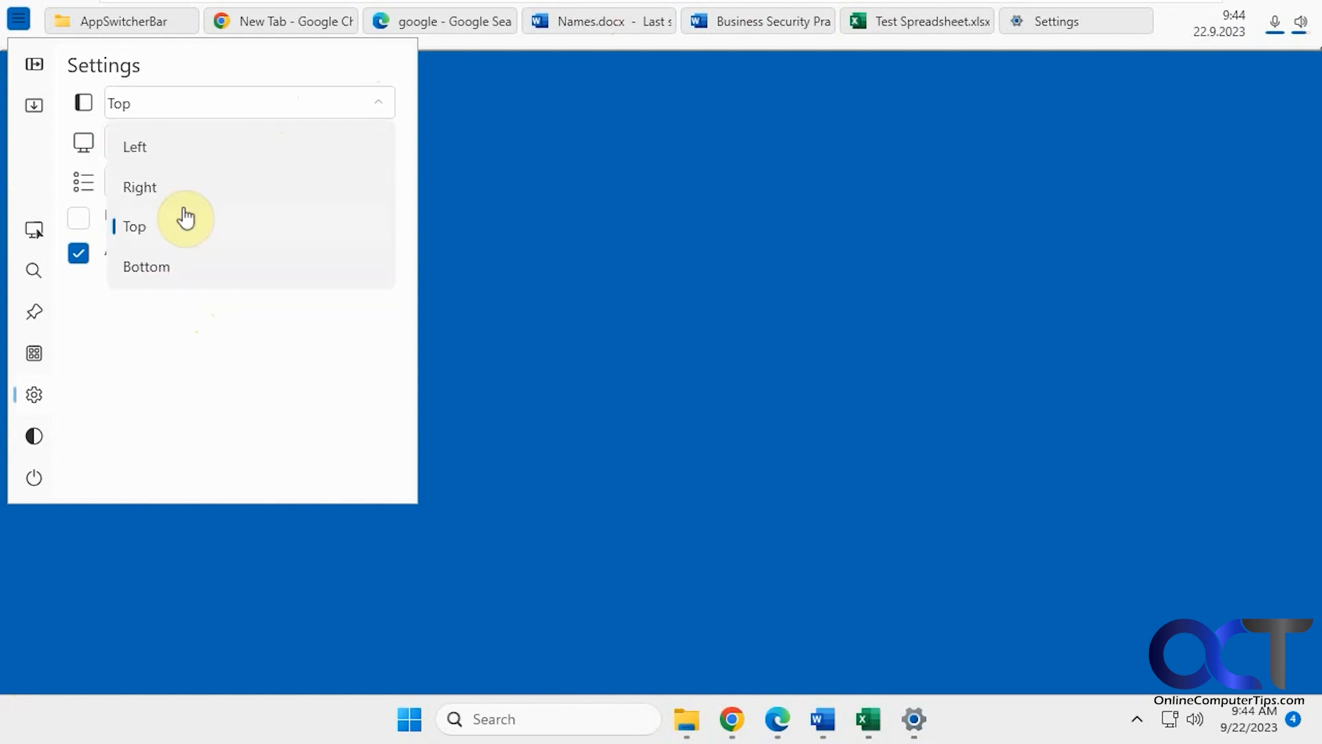
{"action": "left_click", "coordinate": [146, 266]}
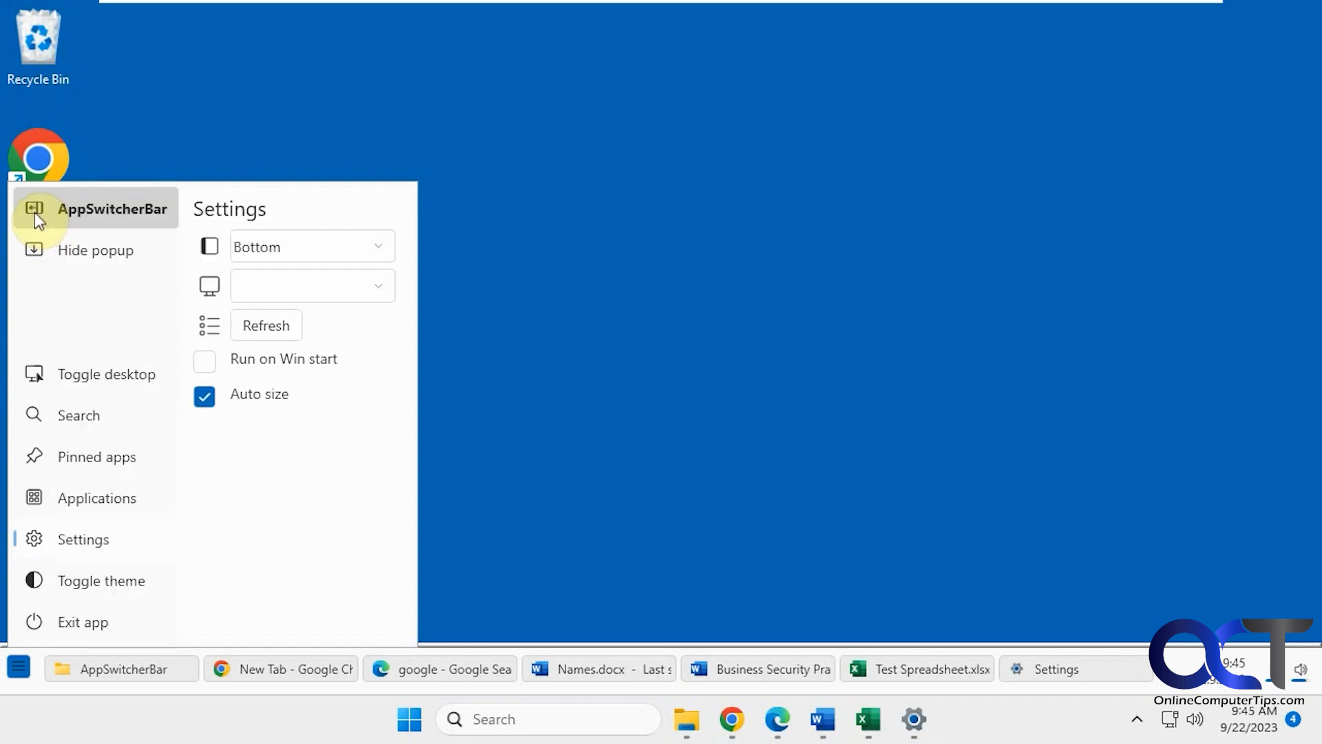
{"action": "mouse_move", "coordinate": [47, 255]}
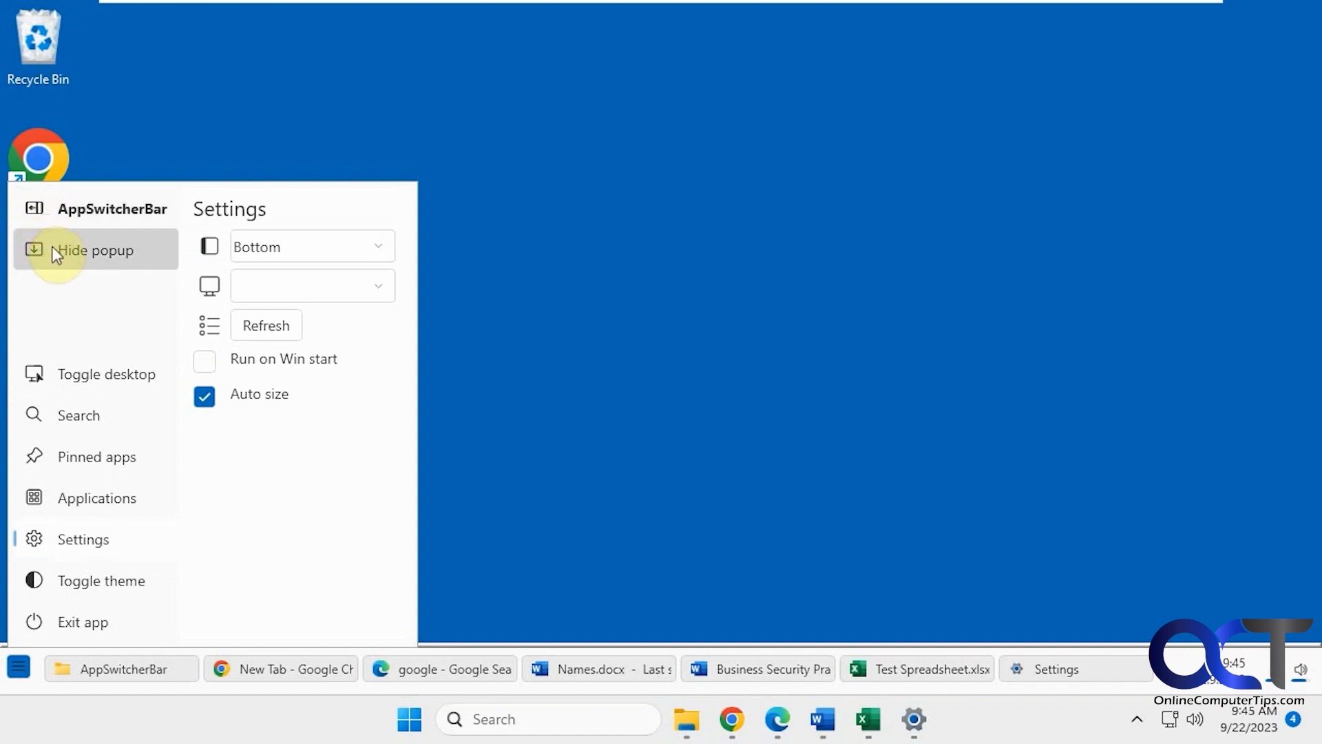
{"action": "mouse_move", "coordinate": [135, 461]}
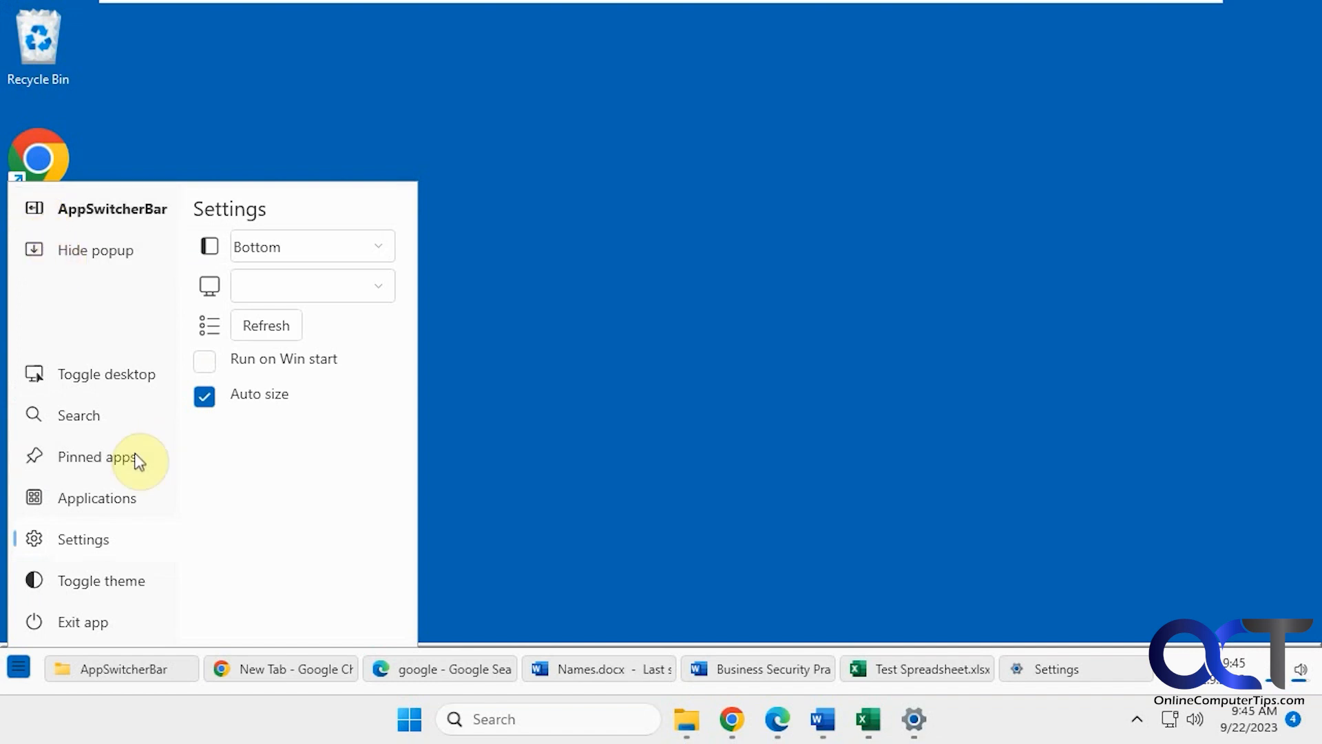
{"action": "mouse_move", "coordinate": [247, 731]}
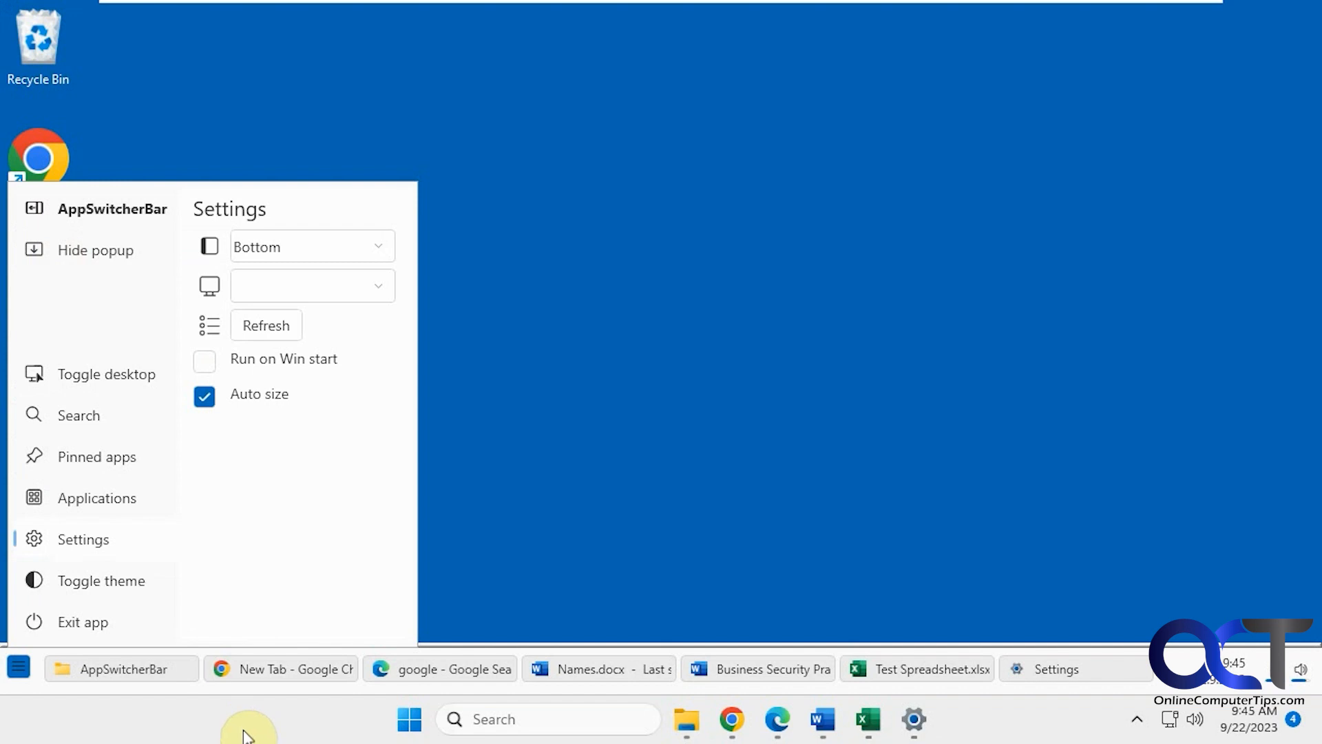
{"action": "mouse_move", "coordinate": [281, 726]}
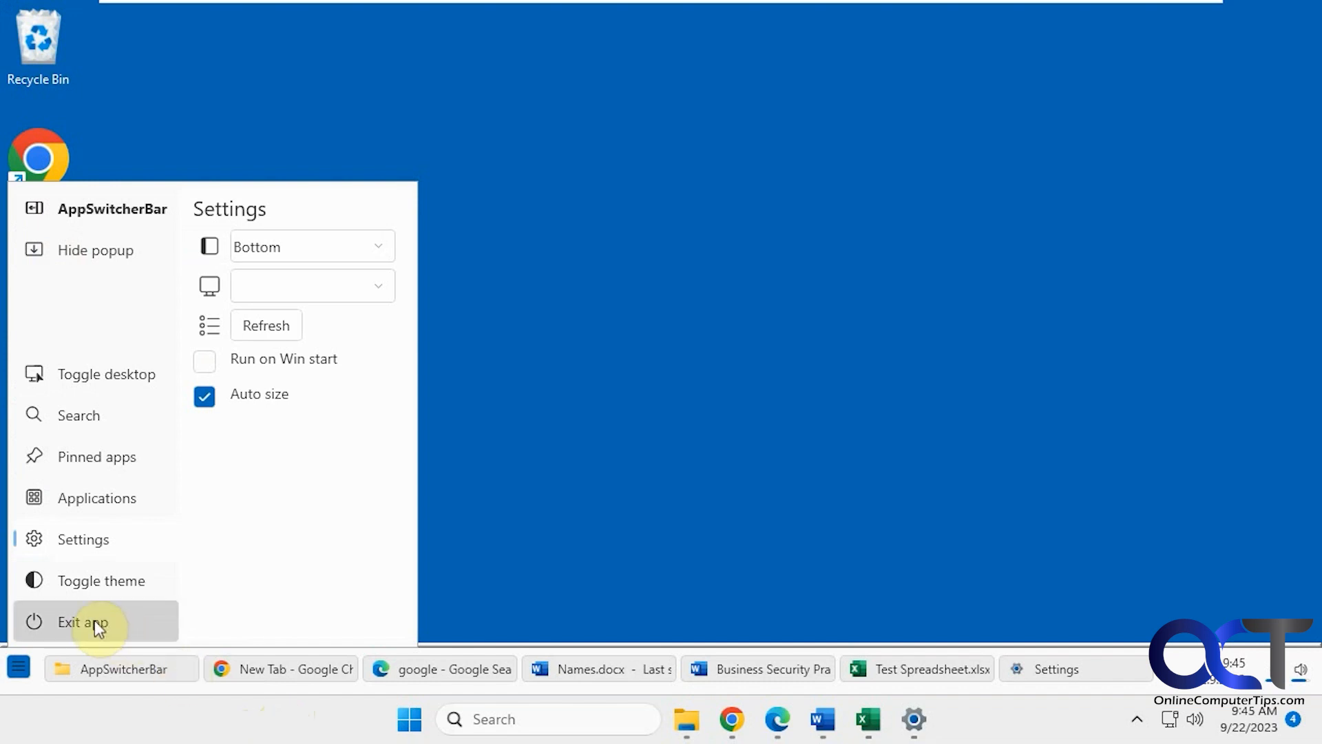
- Quit AppSwitcherBar via Exit app so the bar disappears
{"action": "left_click", "coordinate": [82, 622]}
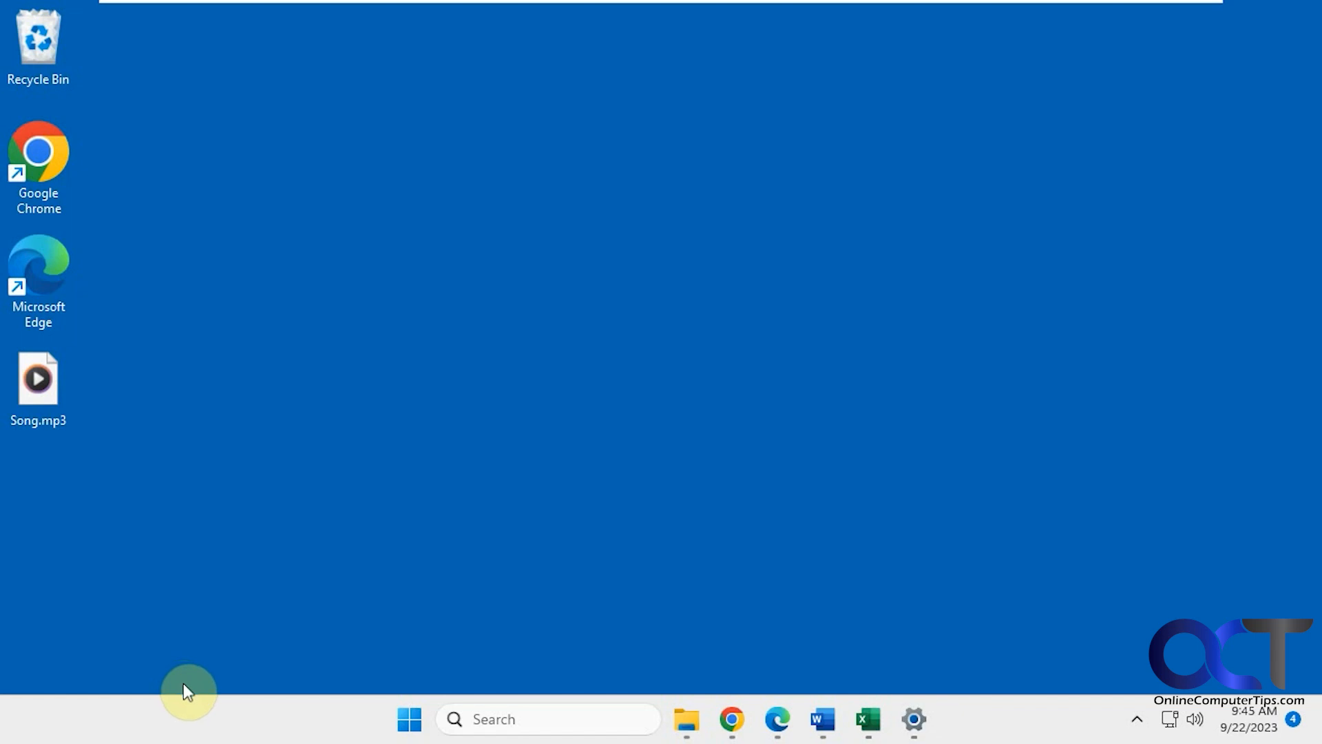
{"action": "mouse_move", "coordinate": [557, 719]}
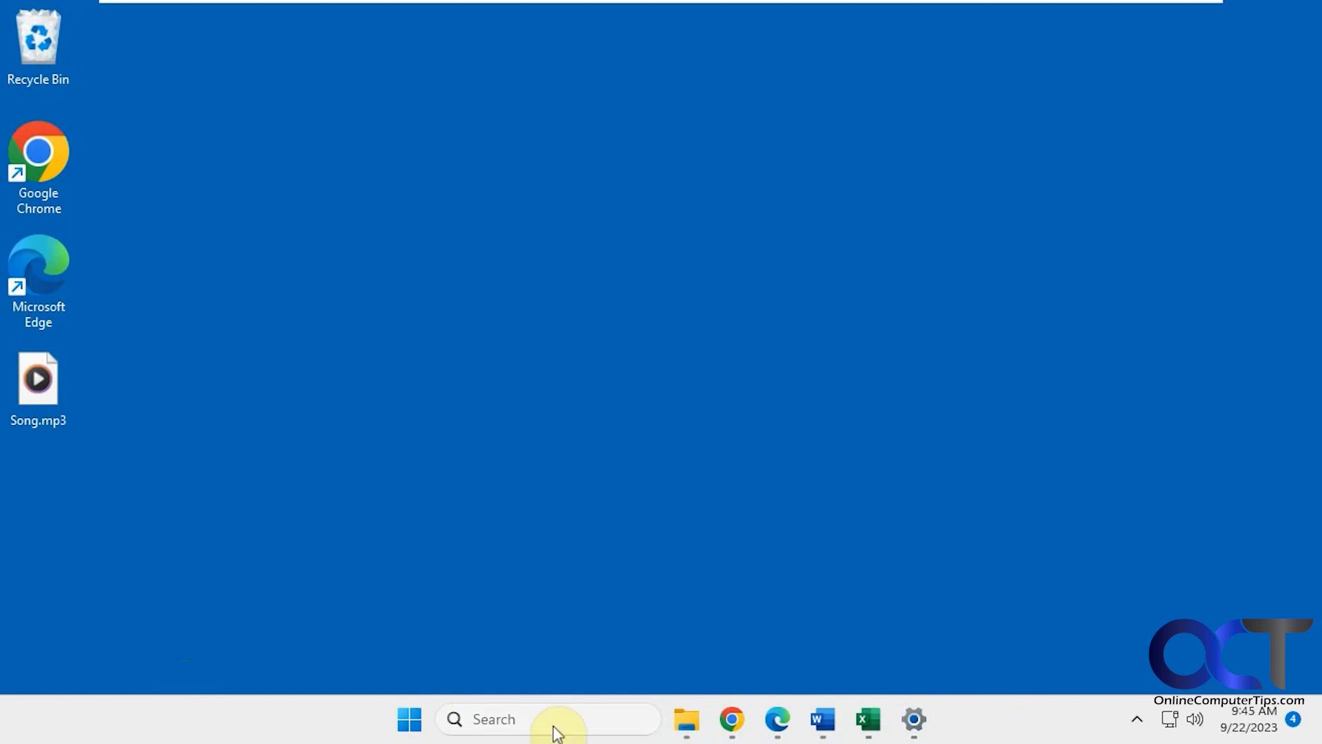
- Relaunch AppSwitcherBar from its taskbar shortcut and reopen its popup menu
{"action": "left_click", "coordinate": [686, 719]}
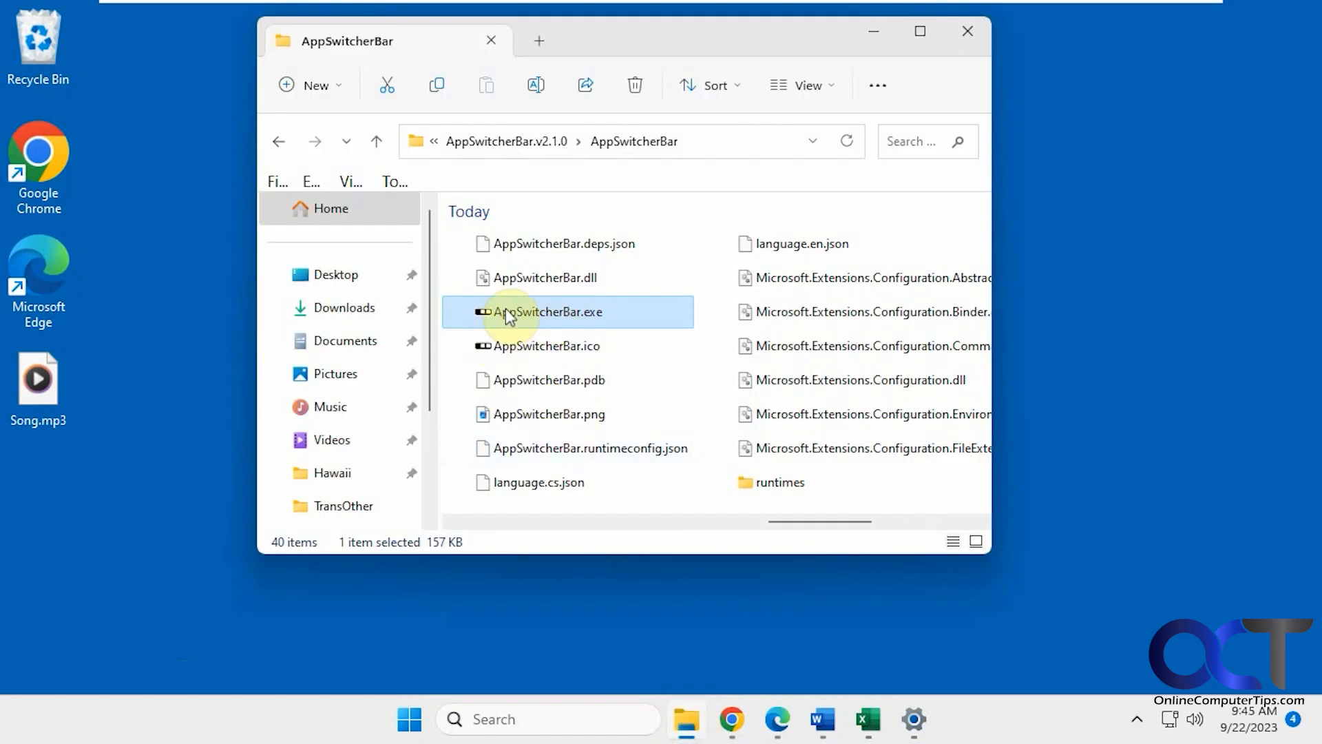
{"action": "mouse_move", "coordinate": [553, 322]}
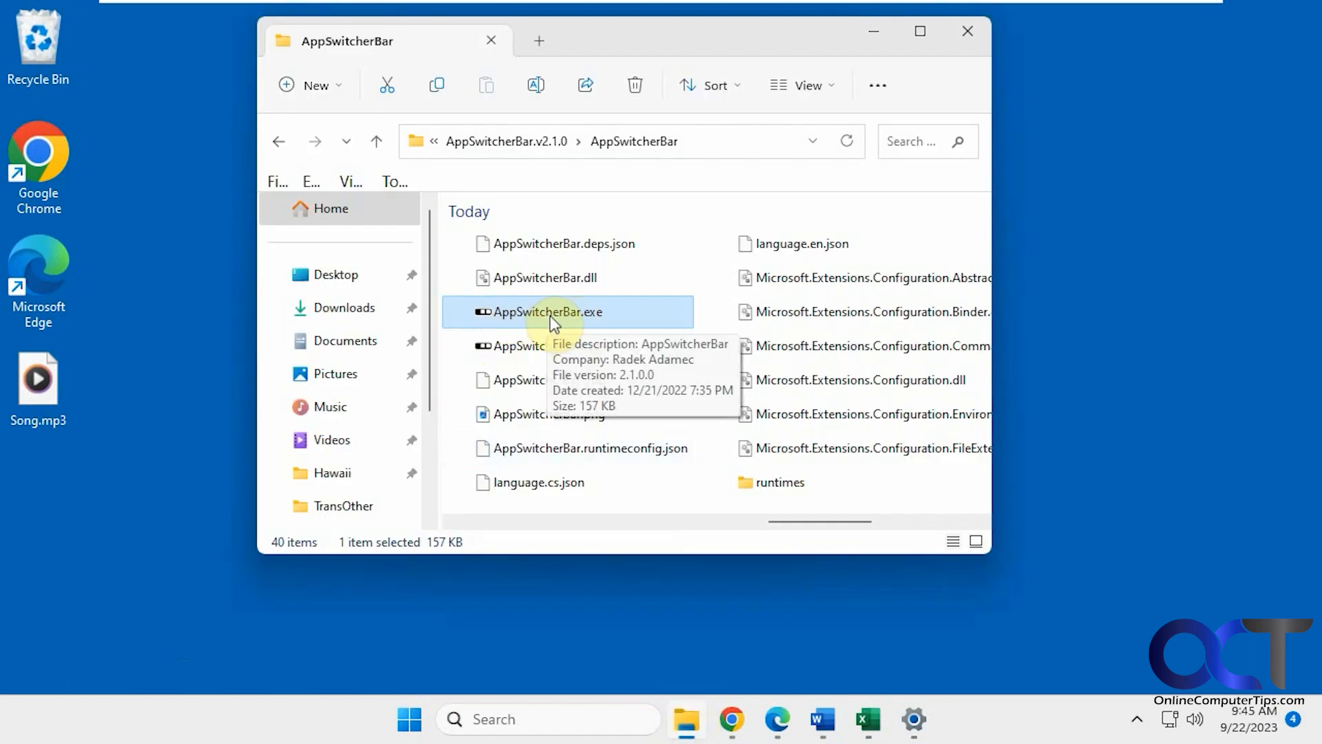
{"action": "mouse_move", "coordinate": [952, 716]}
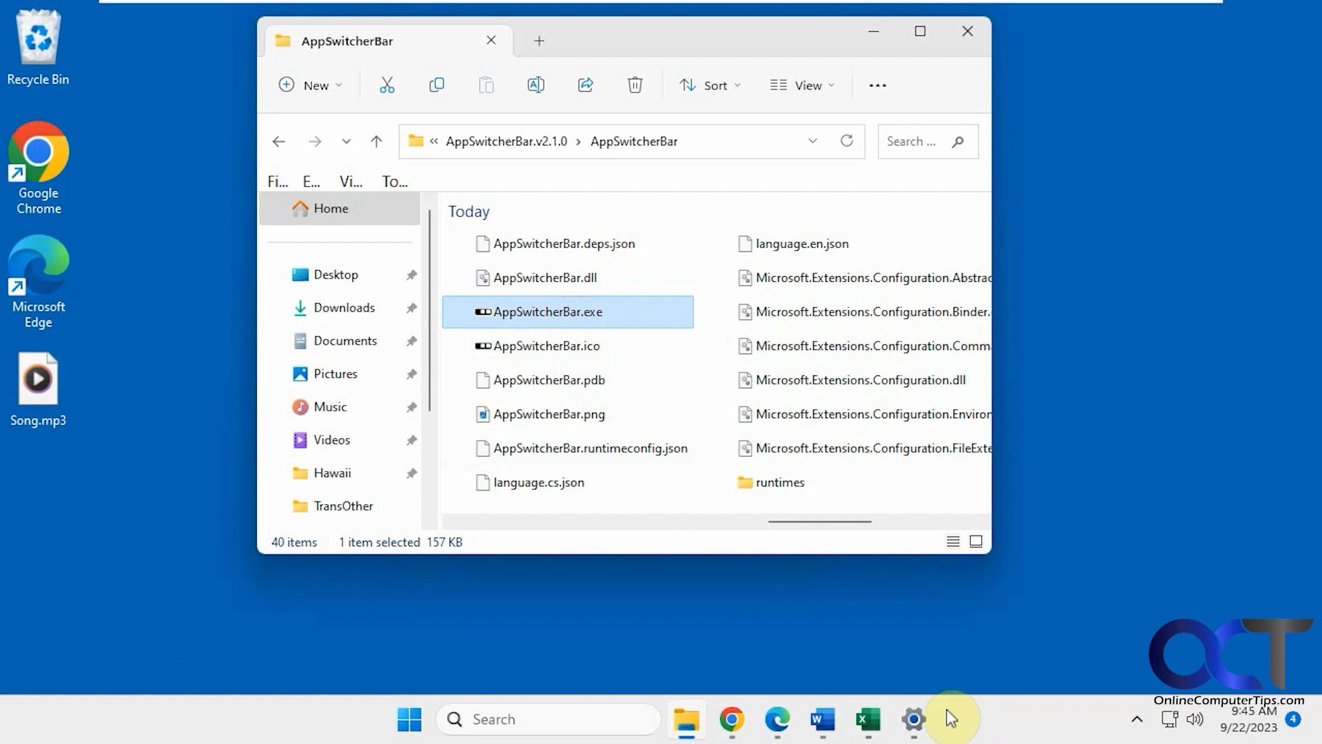
{"action": "mouse_move", "coordinate": [547, 318]}
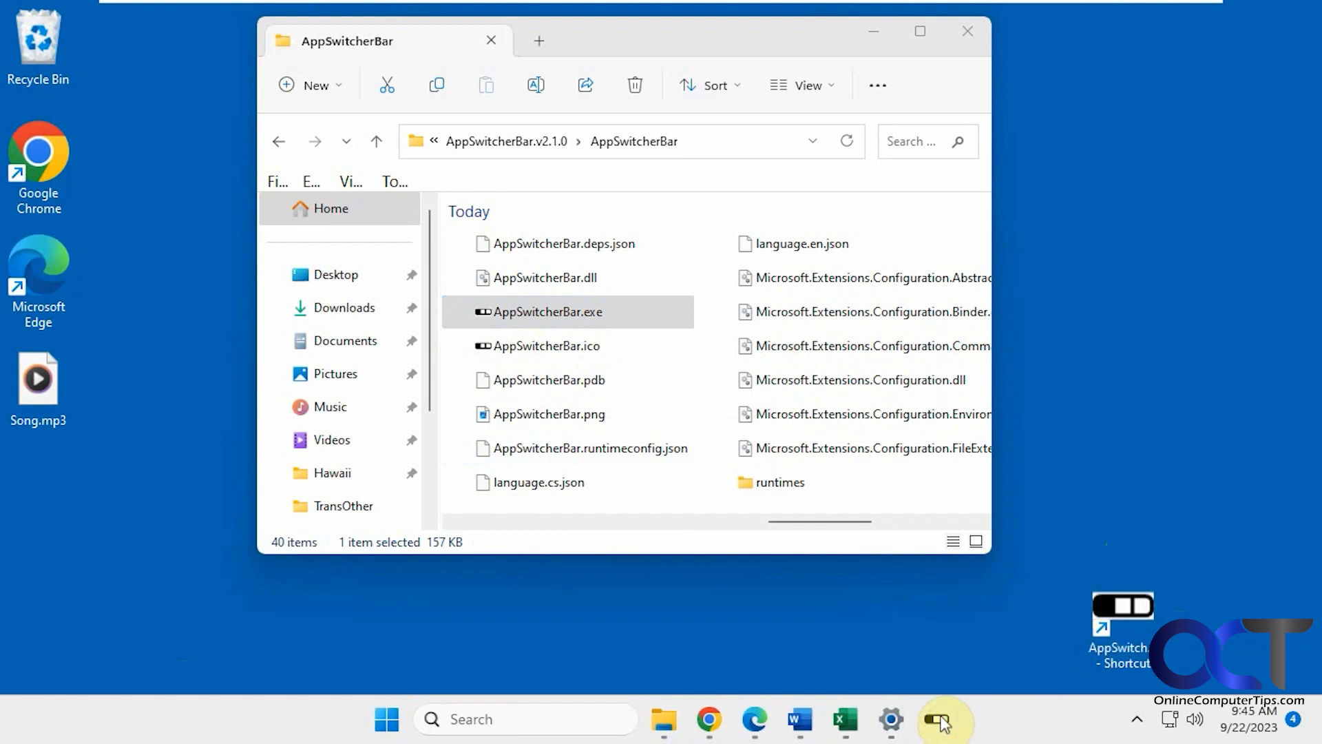
{"action": "left_click", "coordinate": [942, 719]}
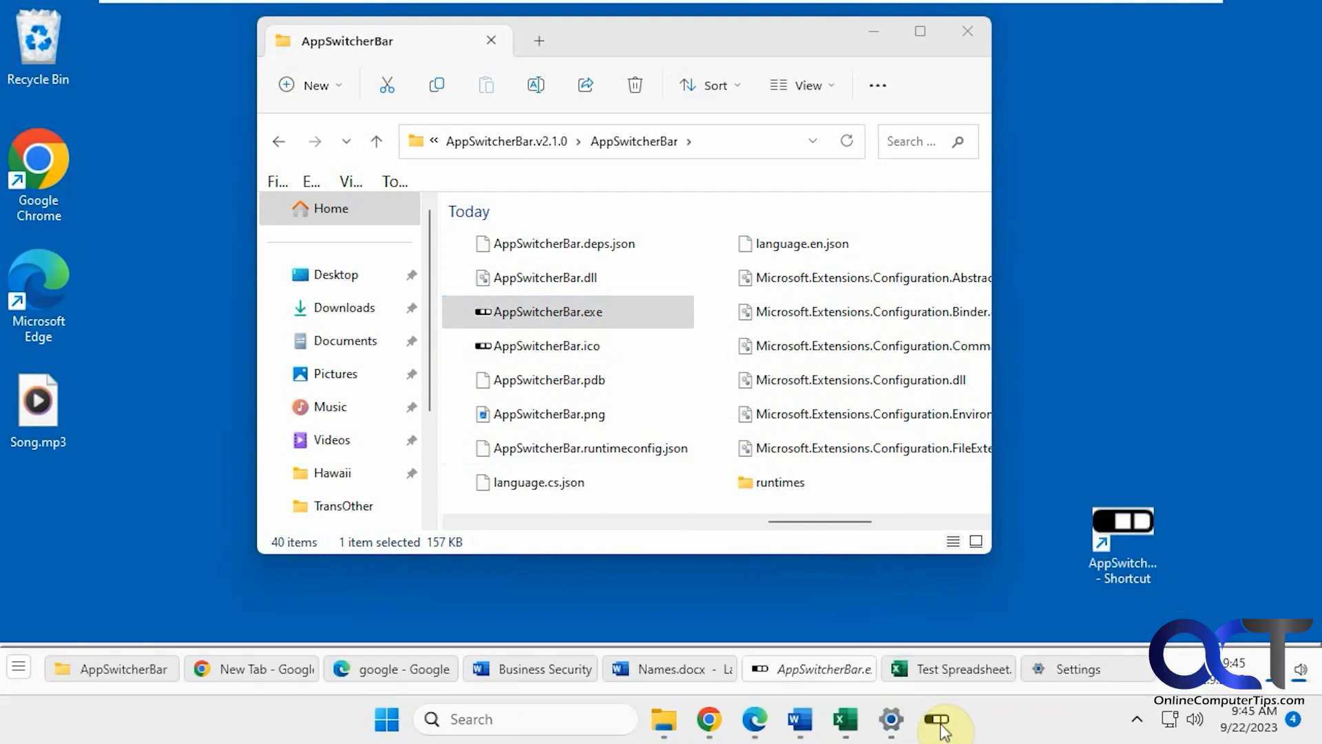
{"action": "left_click", "coordinate": [945, 720]}
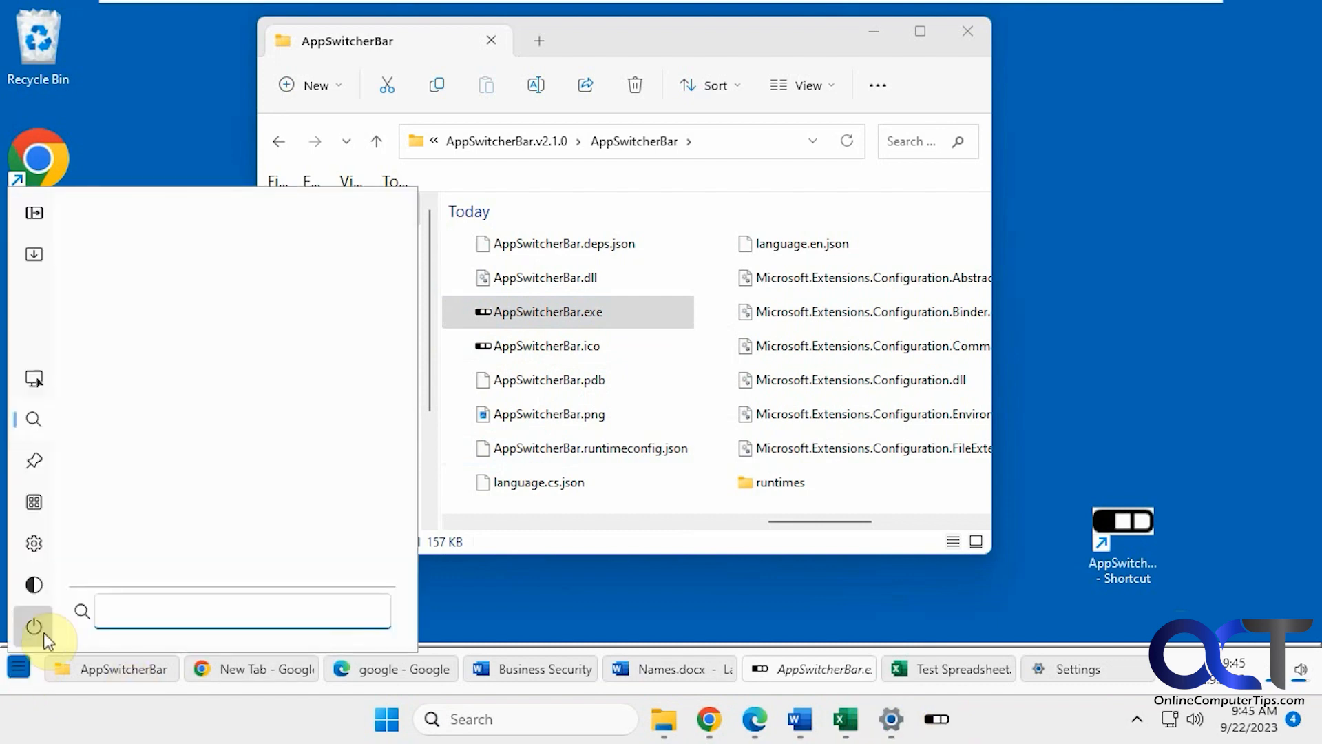